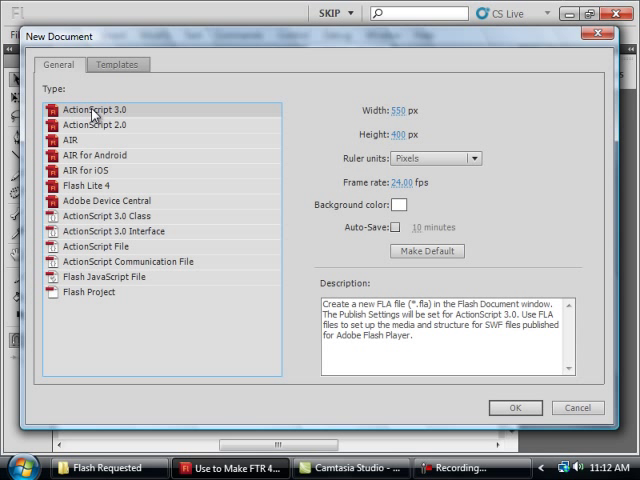
pyautogui.moveTo(398, 118)
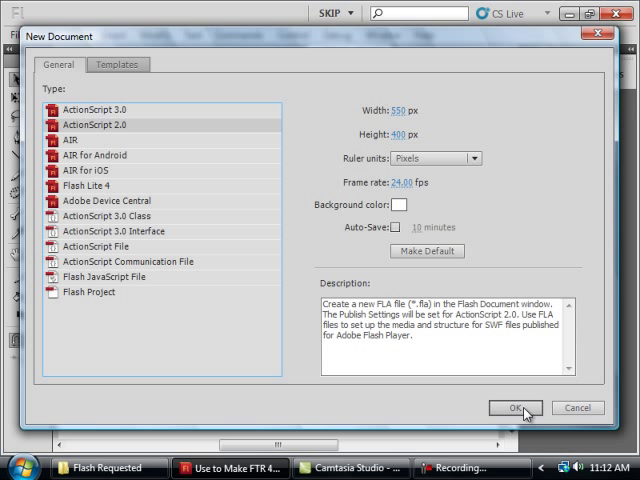
# - Confirm the New Document dialog to create Untitled-1 with a single layer named AS
pyautogui.click(517, 408)
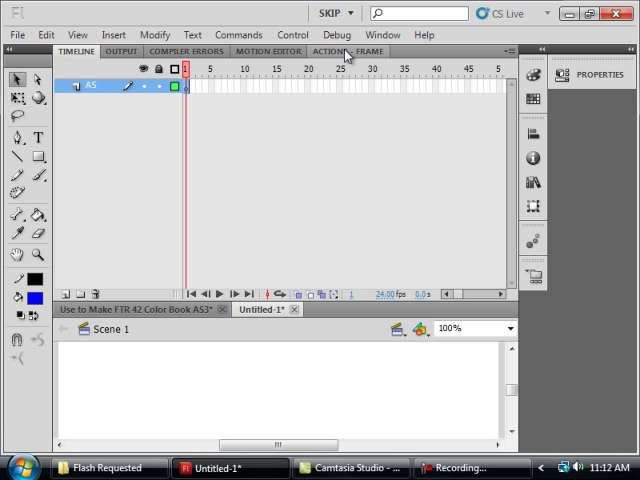
# - Open the Actions panel for frame 1 of layer AS and focus the empty script pane
pyautogui.click(349, 51)
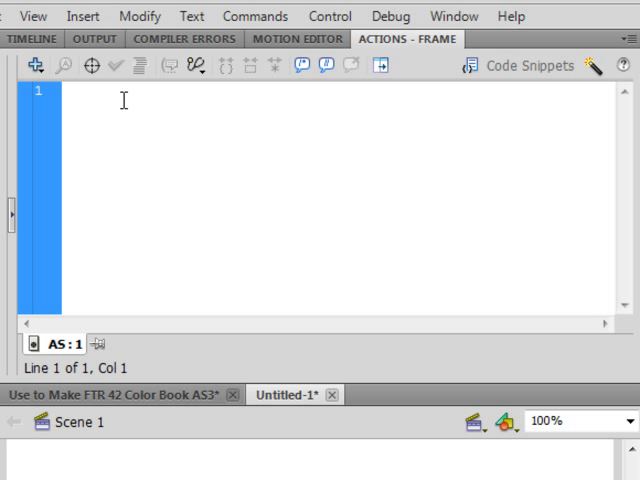
pyautogui.moveTo(293, 133)
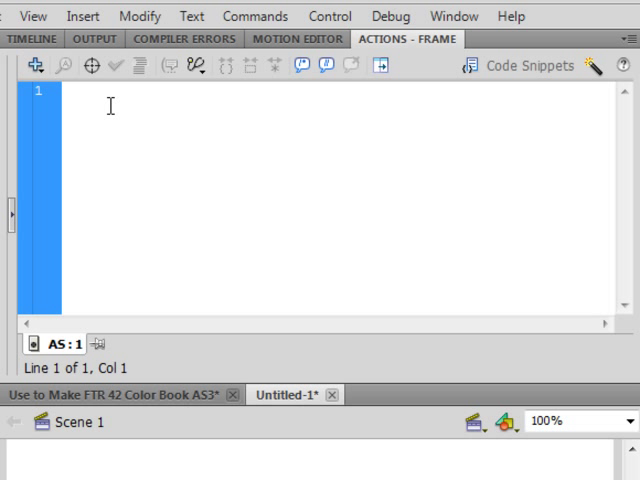
pyautogui.click(68, 91)
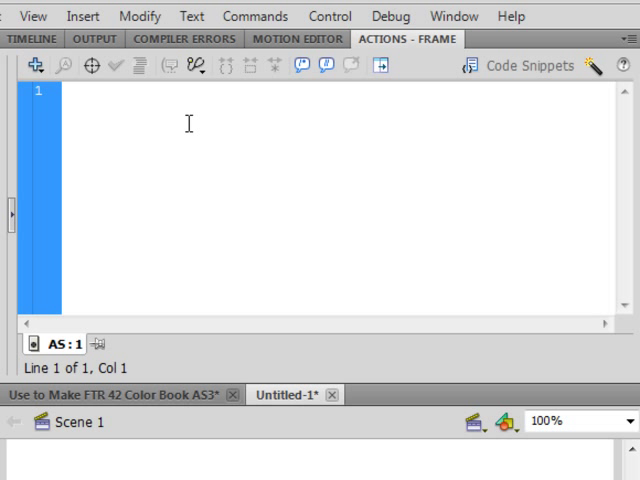
pyautogui.click(63, 91)
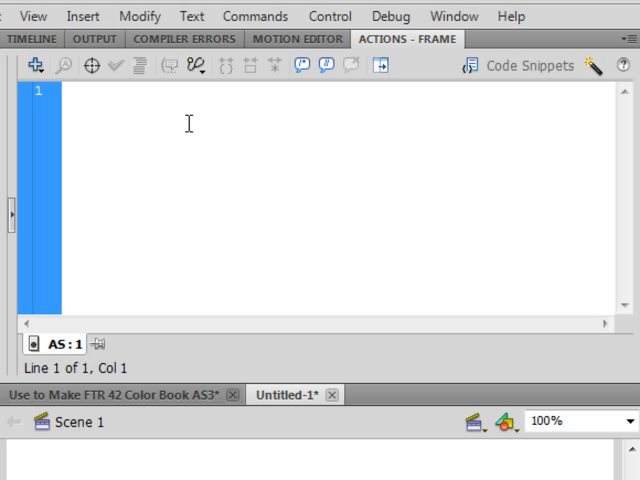
pyautogui.click(68, 90)
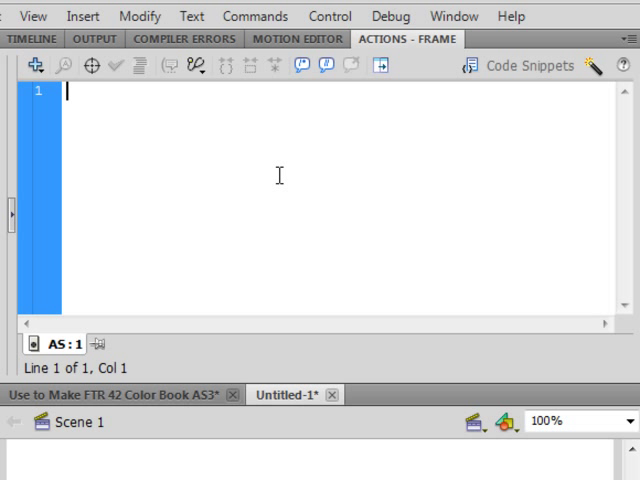
pyautogui.moveTo(178, 143)
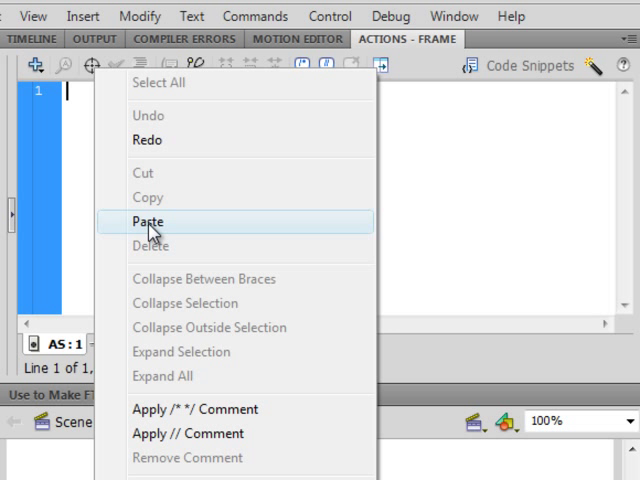
# - Paste the Canvas_sp Sprite code, then highlight its name, addChild, this, graphics and 0xFF0000 fill
pyautogui.click(148, 221)
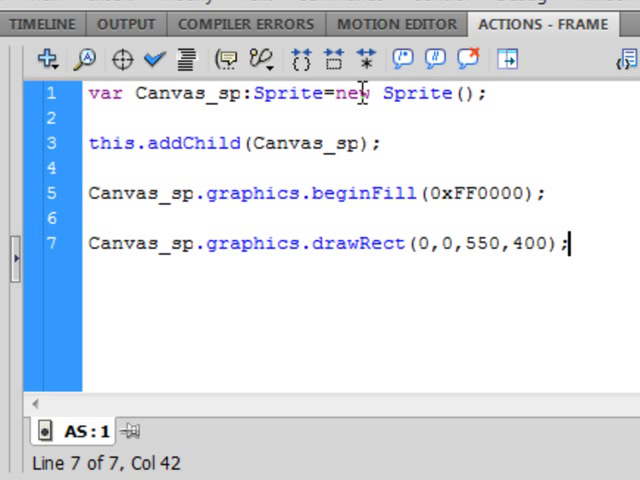
pyautogui.moveTo(432, 94)
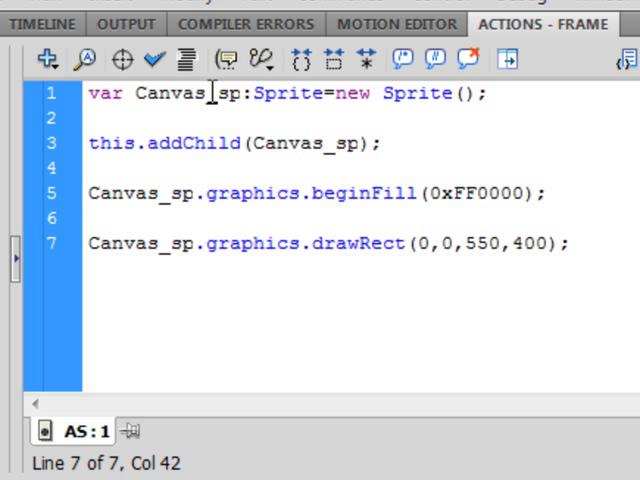
pyautogui.doubleClick(180, 94)
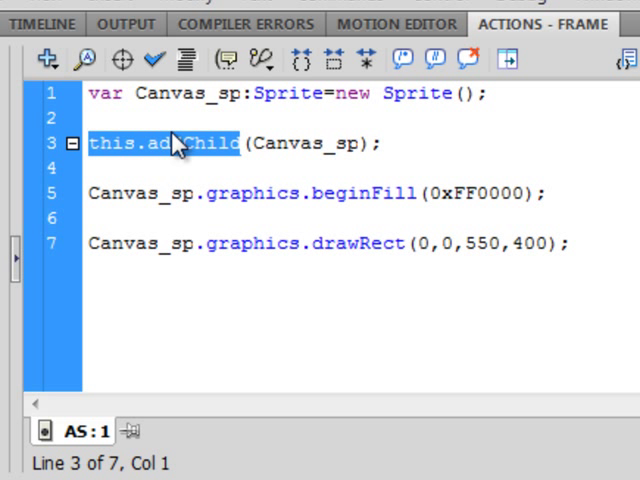
pyautogui.click(415, 150)
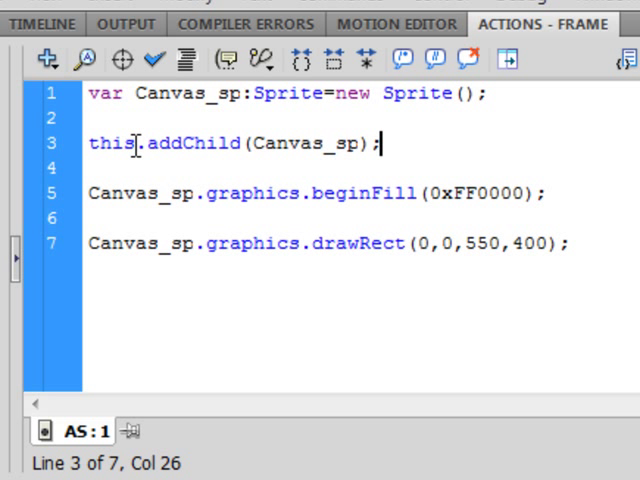
pyautogui.doubleClick(110, 143)
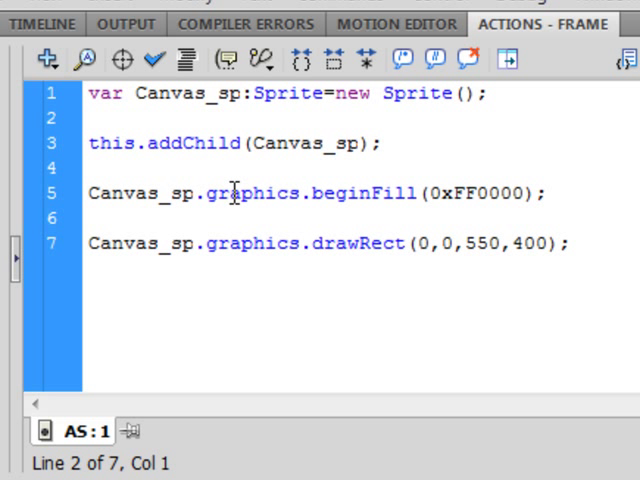
pyautogui.click(93, 118)
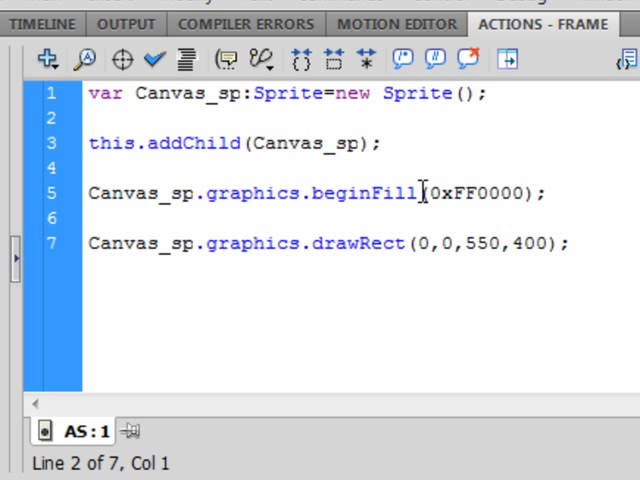
pyautogui.click(92, 118)
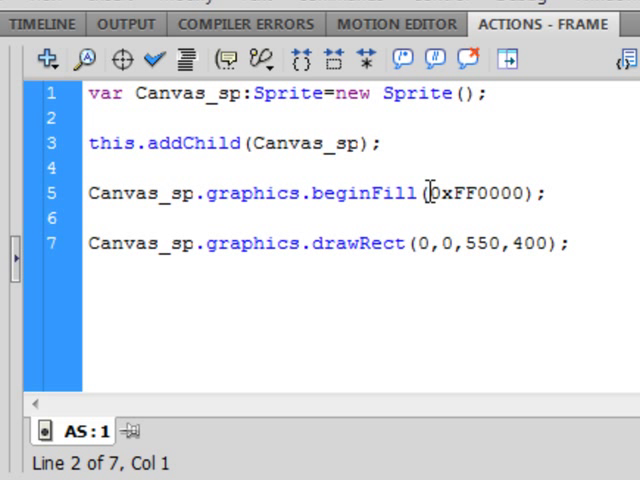
pyautogui.click(90, 118)
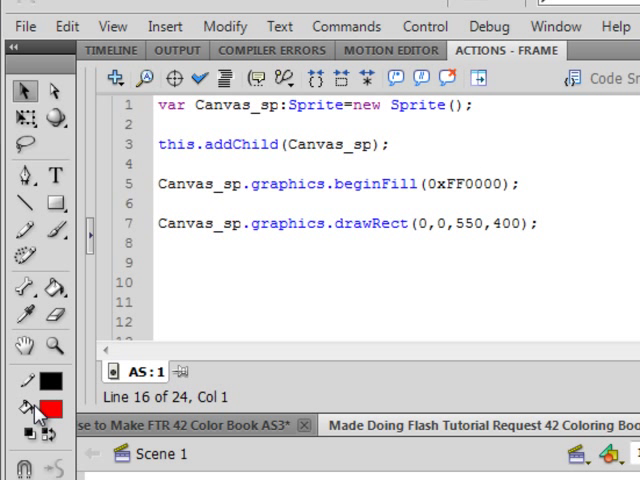
pyautogui.click(50, 410)
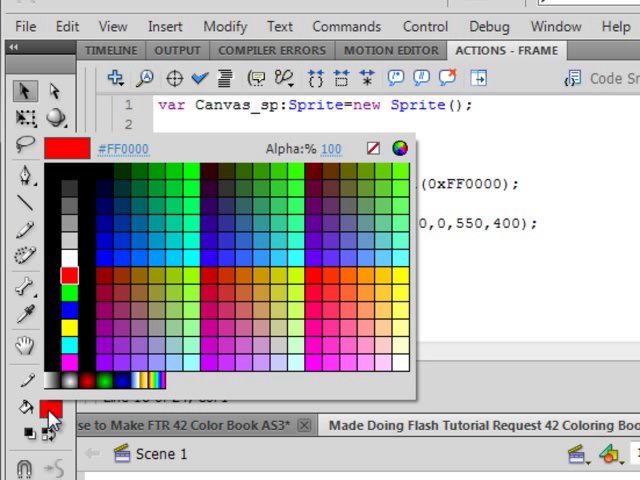
pyautogui.moveTo(54, 417)
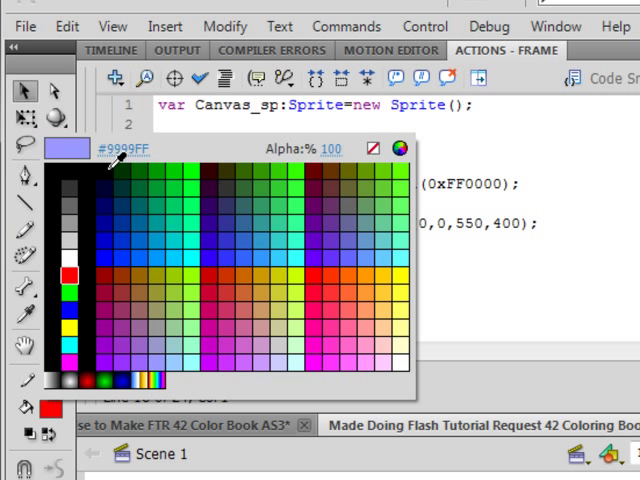
pyautogui.click(69, 276)
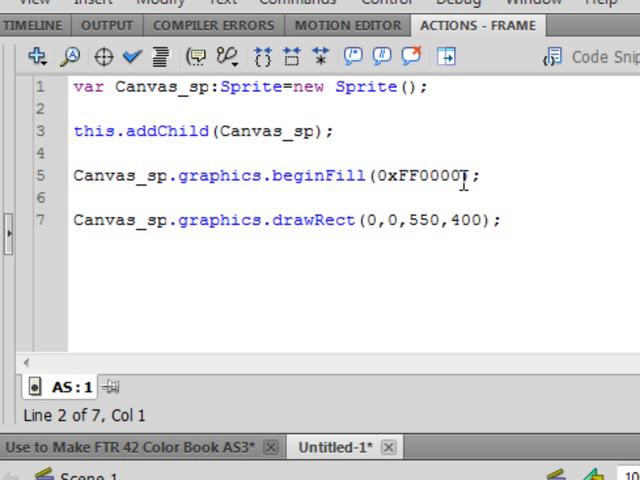
pyautogui.moveTo(112, 219)
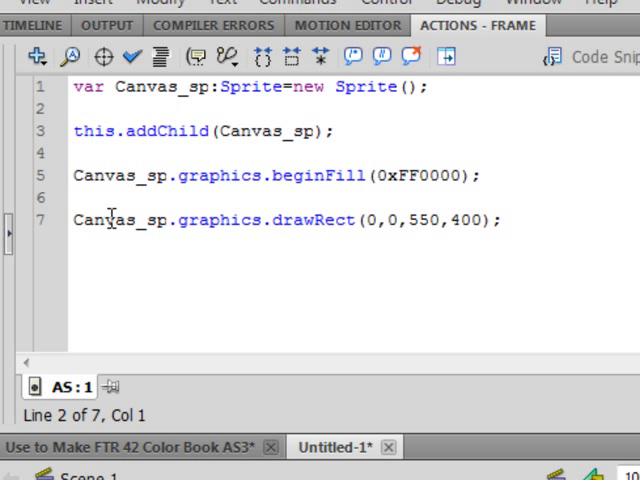
pyautogui.moveTo(178, 219)
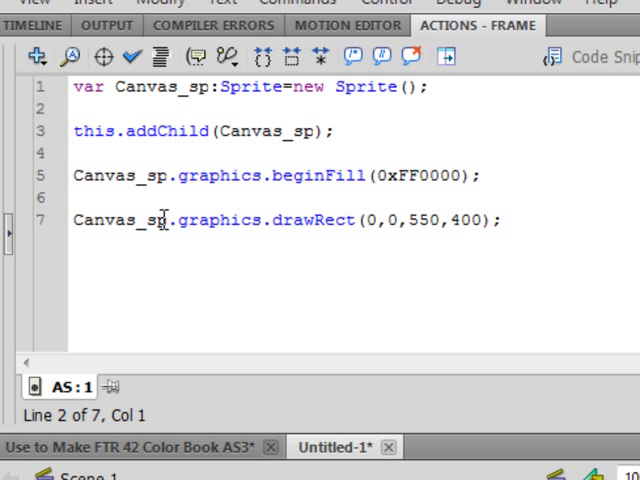
pyautogui.moveTo(287, 223)
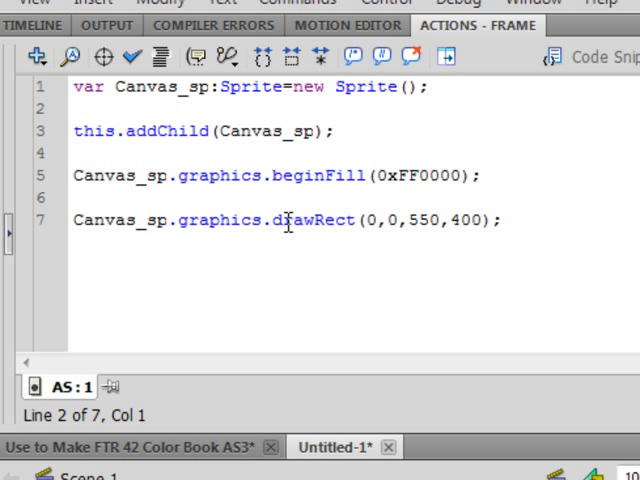
pyautogui.moveTo(320, 220)
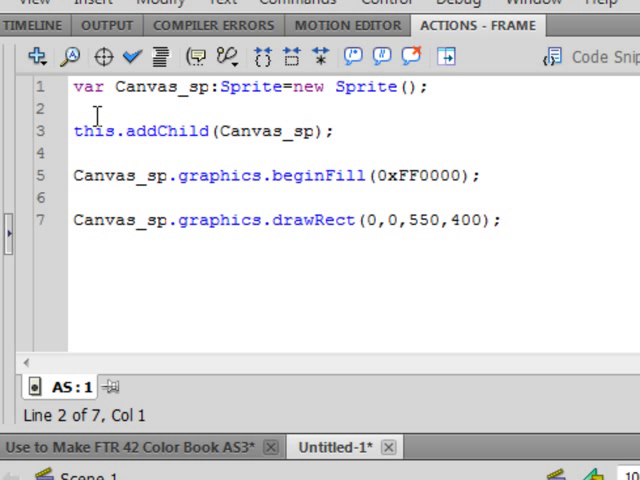
pyautogui.moveTo(617, 107)
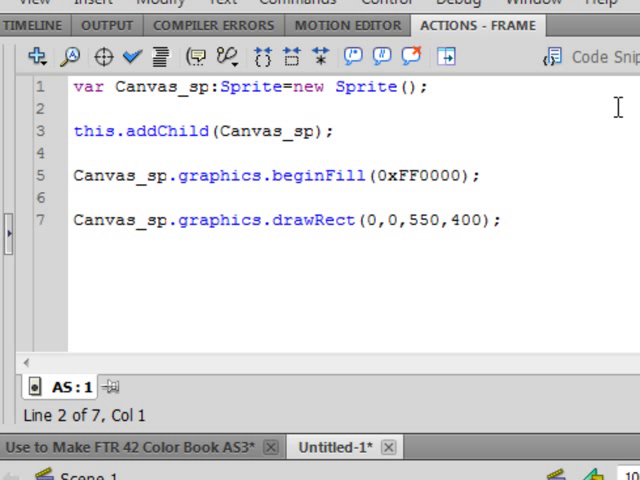
pyautogui.moveTo(52, 293)
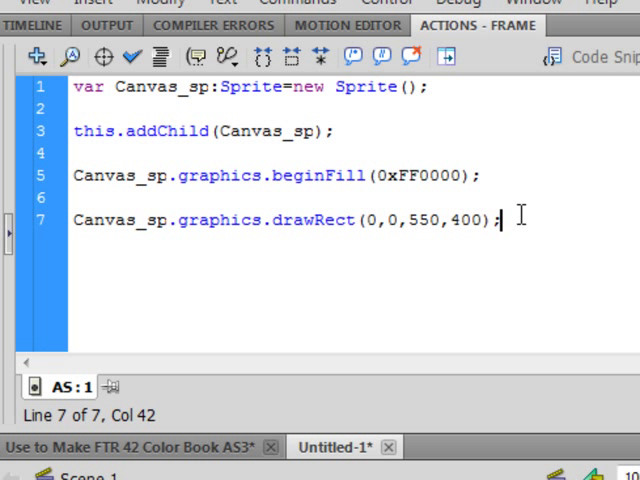
# - Add a new line after the rectangle code for the Drawing_sh Shape block
pyautogui.press('Return')
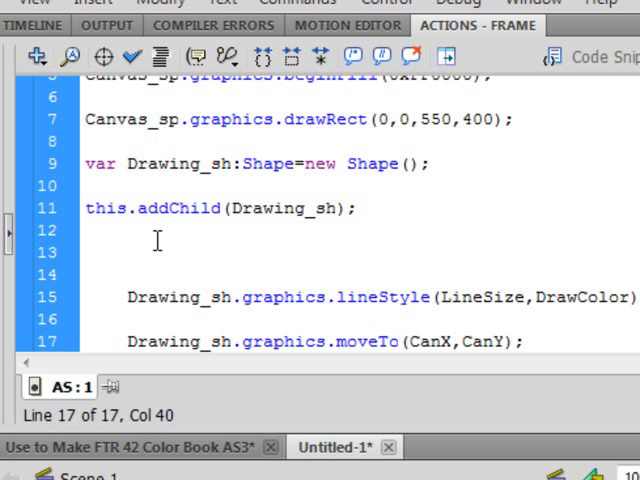
pyautogui.click(510, 120)
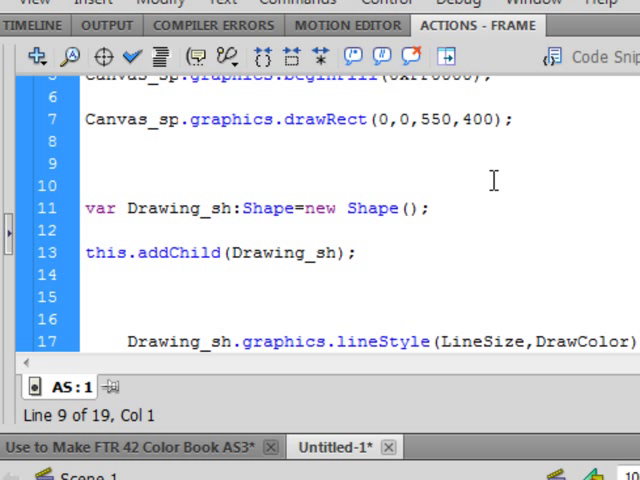
pyautogui.scroll(3)
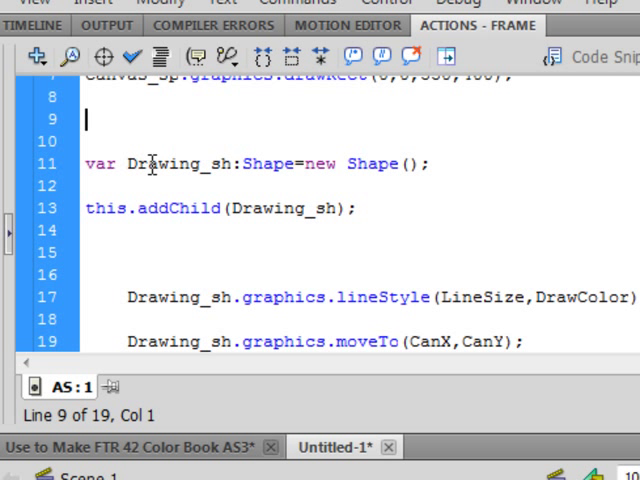
pyautogui.moveTo(207, 163)
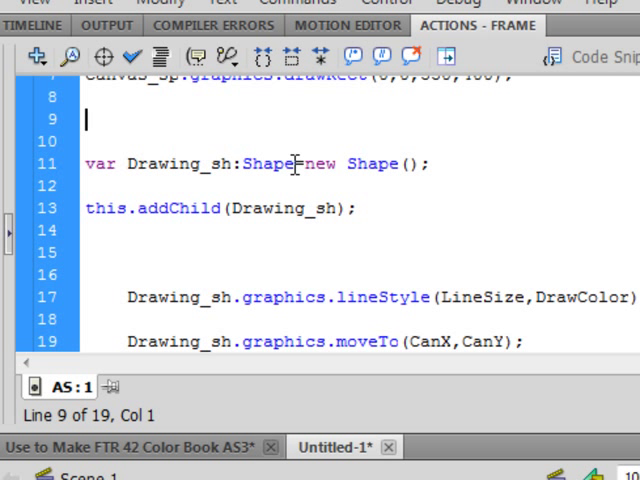
pyautogui.moveTo(288, 160)
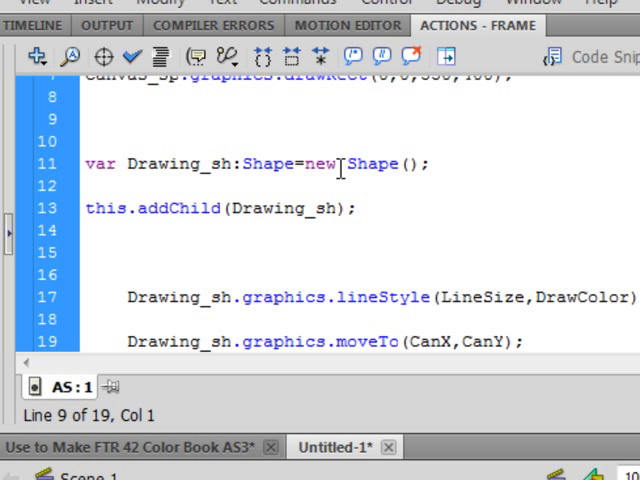
pyautogui.click(87, 119)
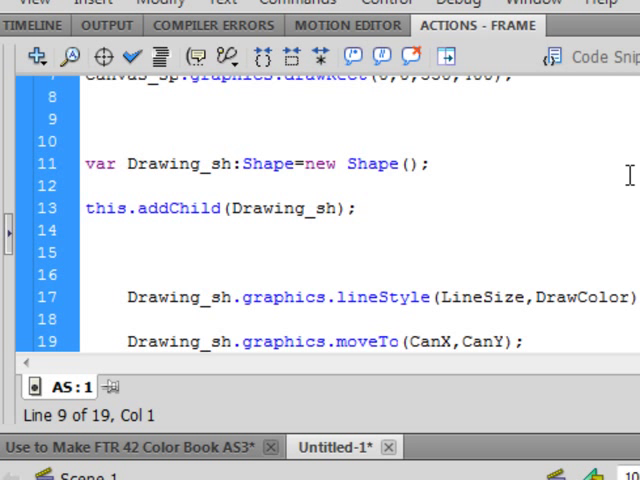
pyautogui.scroll(3)
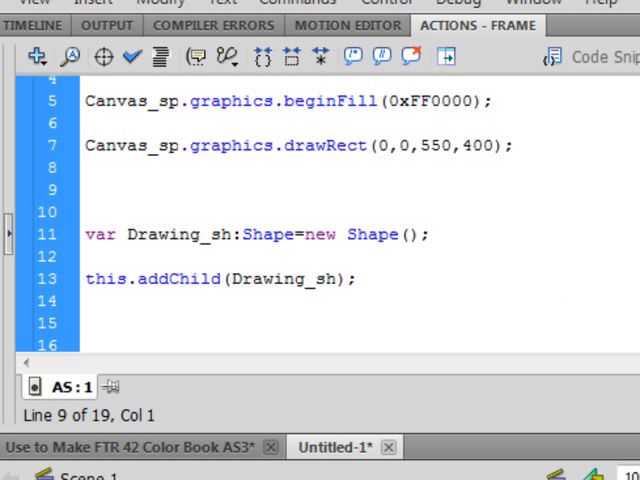
pyautogui.scroll(3)
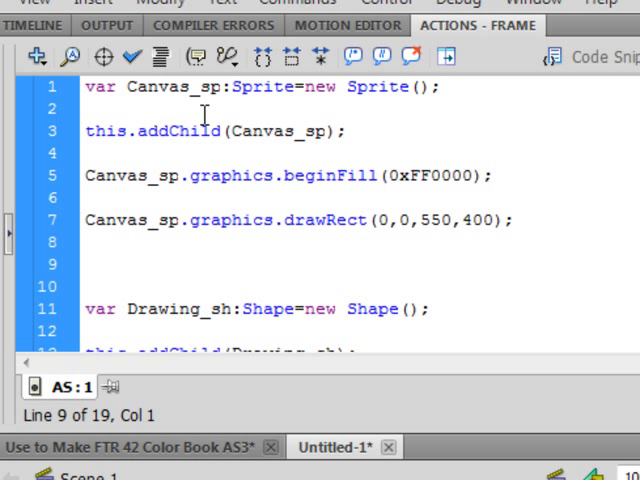
pyautogui.scroll(-3)
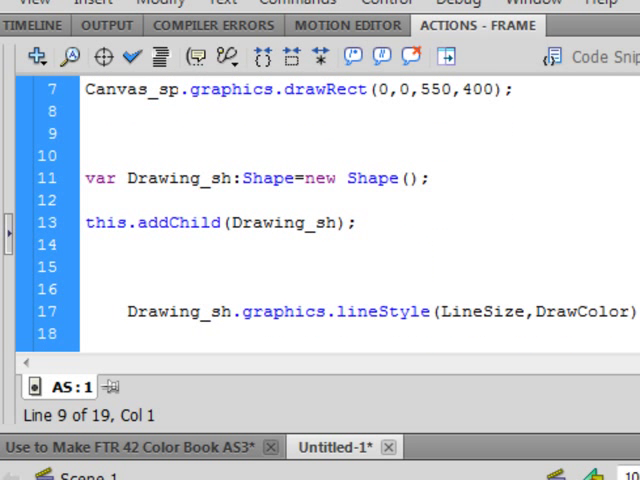
pyautogui.scroll(-3)
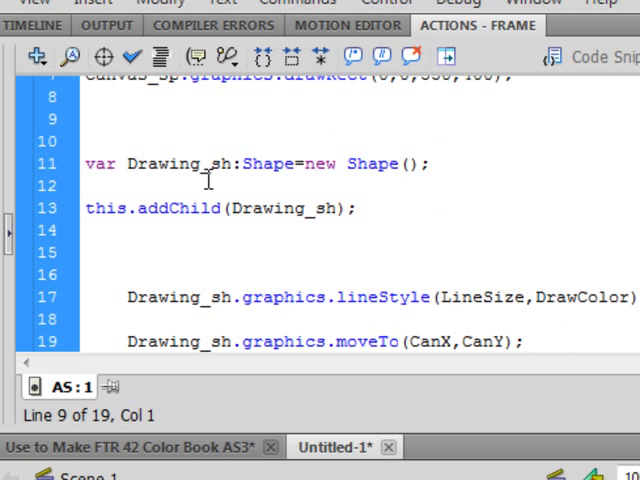
pyautogui.doubleClick(175, 163)
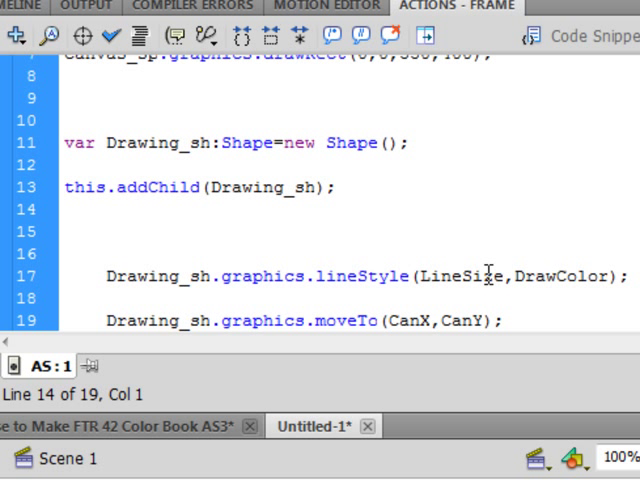
pyautogui.click(65, 210)
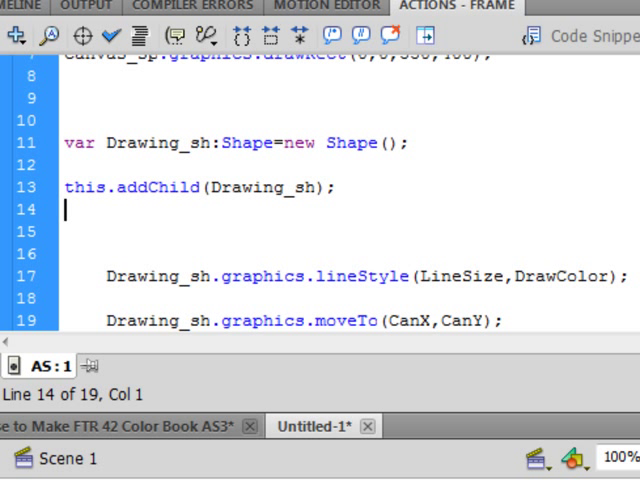
pyautogui.moveTo(167, 314)
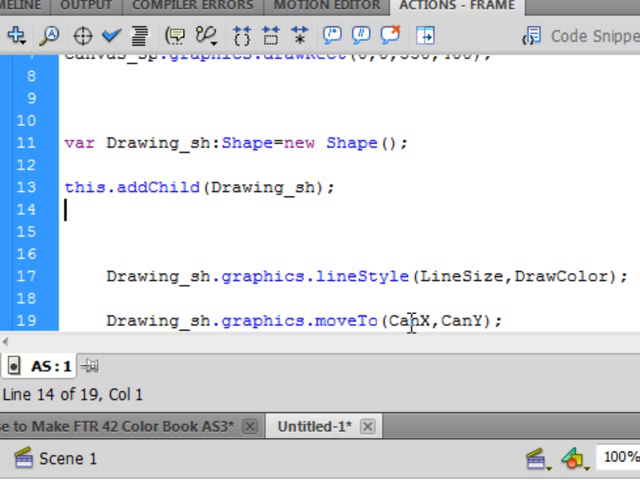
pyautogui.moveTo(111, 312)
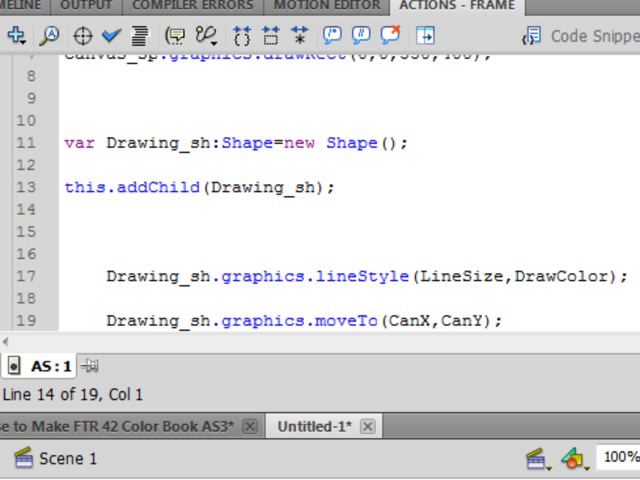
# - Paste Number variables LineSize = 7 and DrawColor = 0xffff00 at the top of the script
pyautogui.scroll(3)
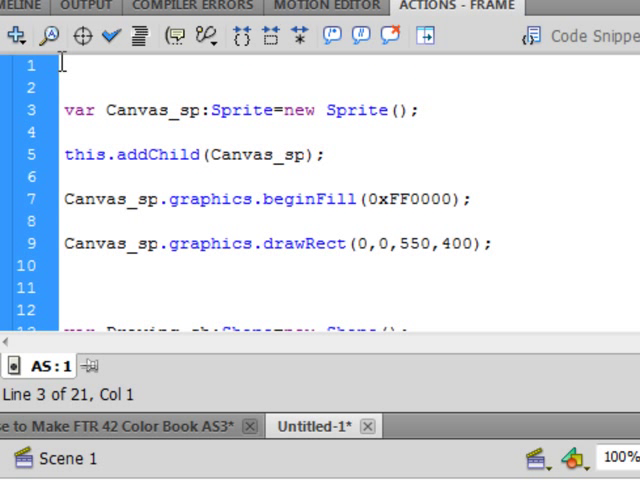
pyautogui.click(72, 64)
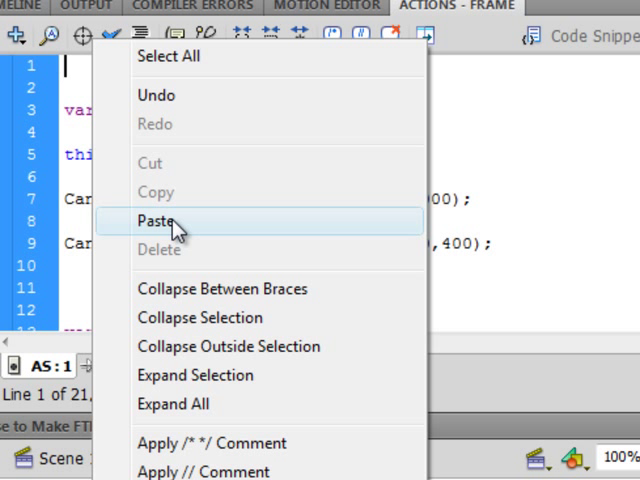
pyautogui.click(165, 220)
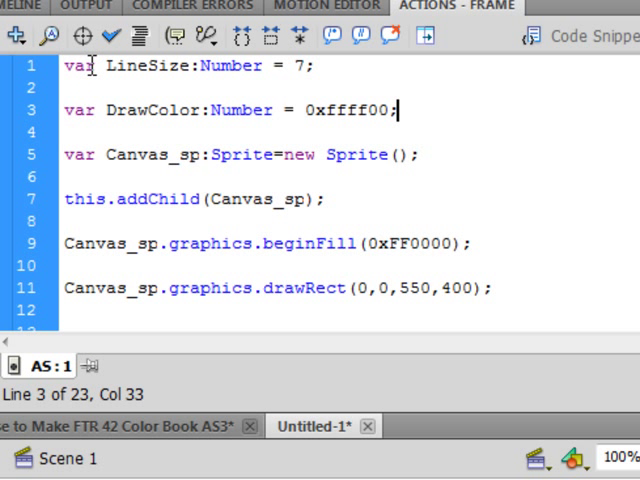
pyautogui.click(156, 65)
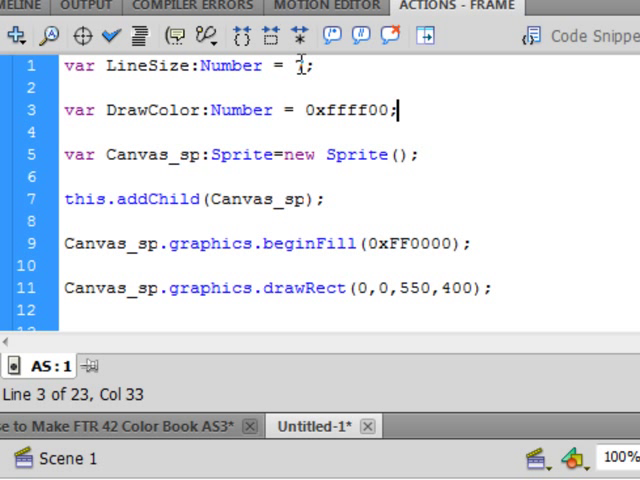
pyautogui.click(303, 65)
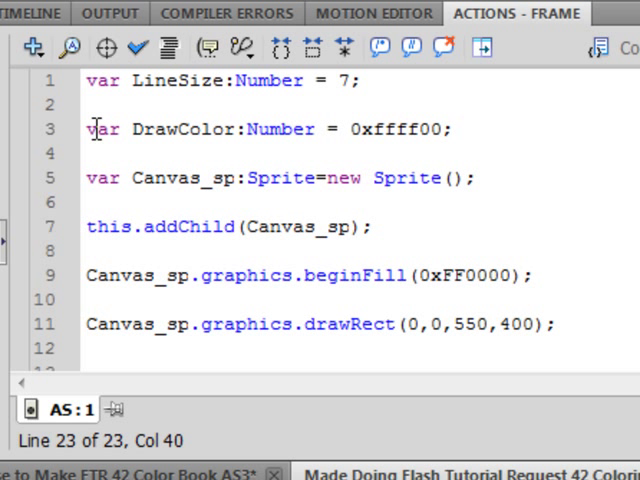
pyautogui.moveTo(131, 128)
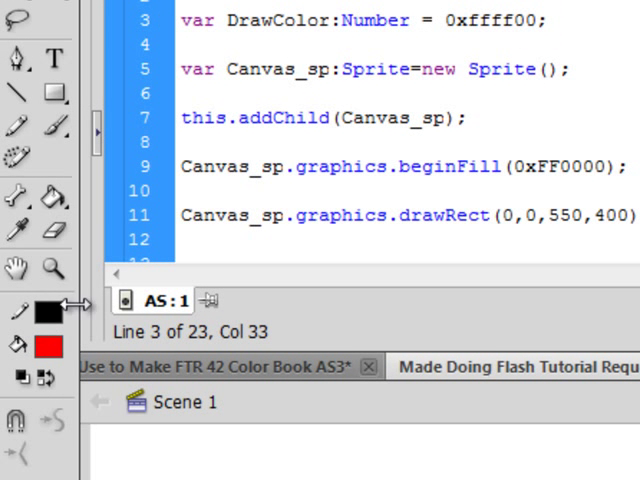
pyautogui.click(43, 347)
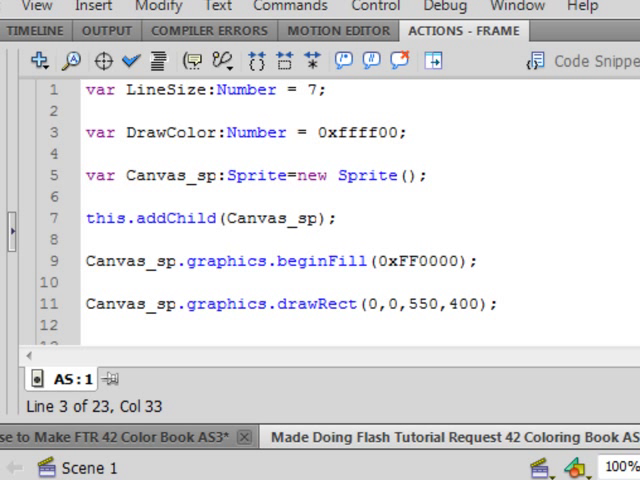
pyautogui.scroll(-3)
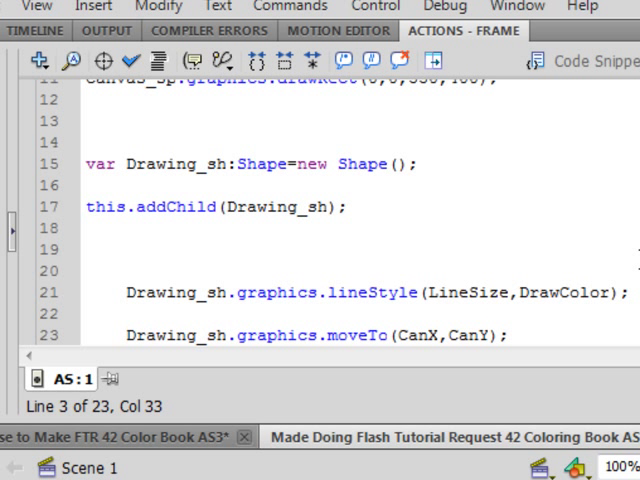
pyautogui.moveTo(584, 185)
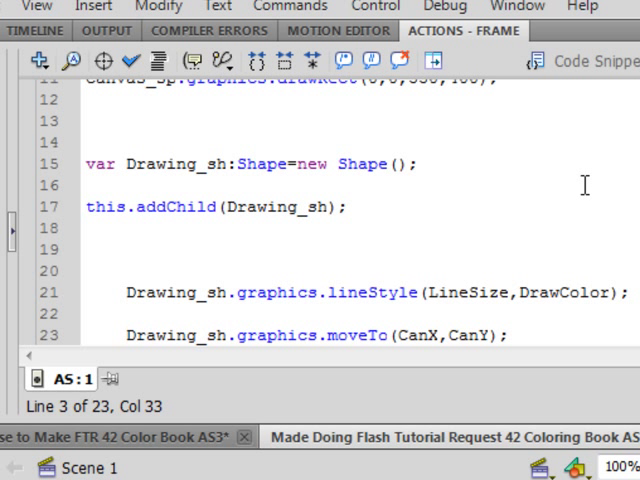
pyautogui.moveTo(82, 228)
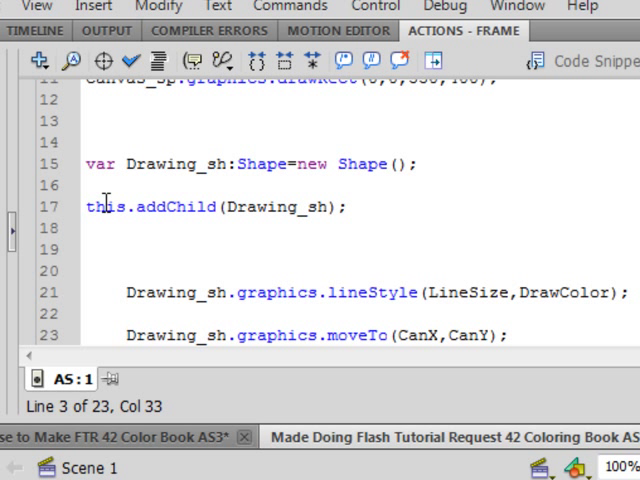
pyautogui.moveTo(190, 194)
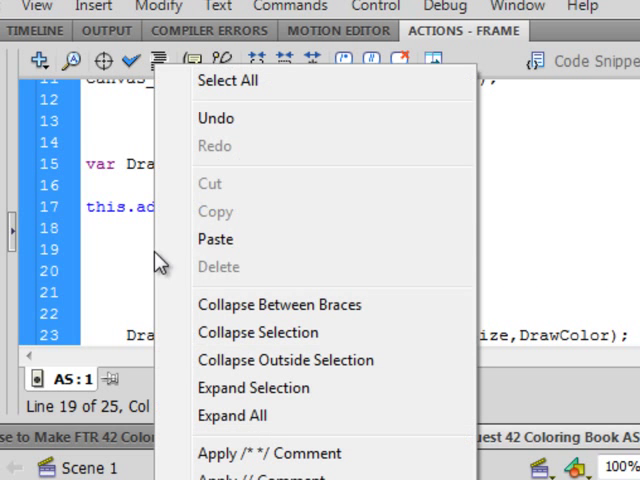
# - Paste Canvas_sp listeners for MOUSE_UP, MOUSE_DOWN and MOUSE_MOVE below this.addChild(Drawing_sh)
pyautogui.click(215, 238)
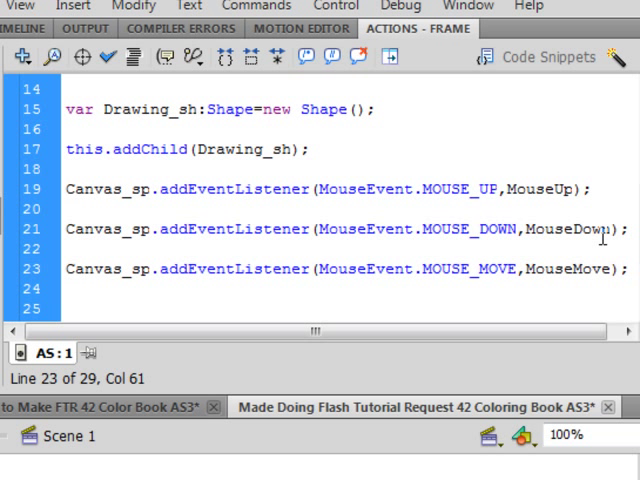
pyautogui.click(625, 269)
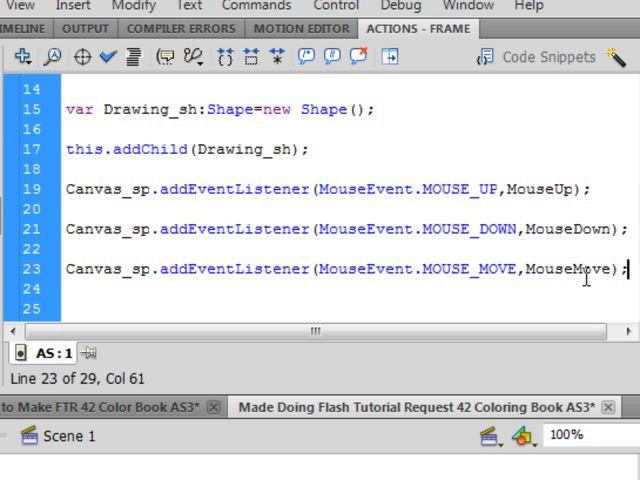
pyautogui.moveTo(600, 292)
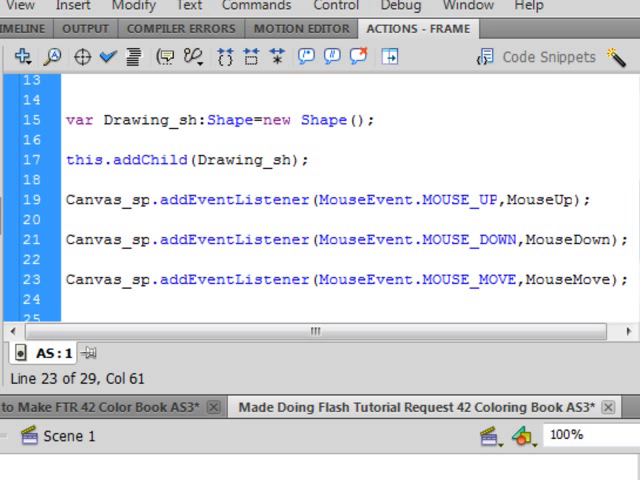
# - Paste on line 25 and edit it into function MouseUp(e:MouseEvent):void { Drawing = 0; }
pyautogui.scroll(-3)
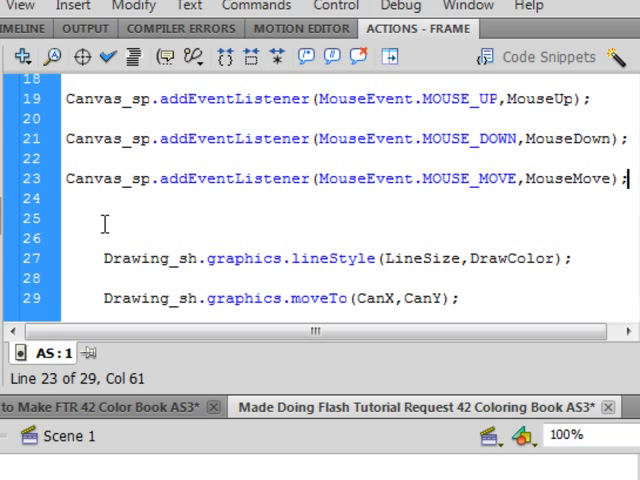
pyautogui.moveTo(600, 186)
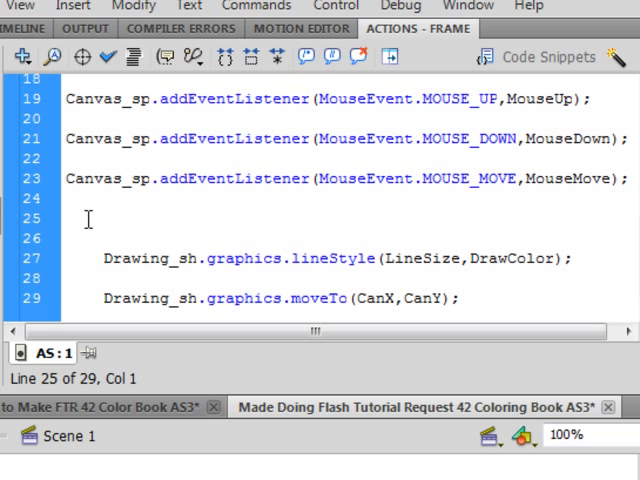
pyautogui.rightClick(90, 219)
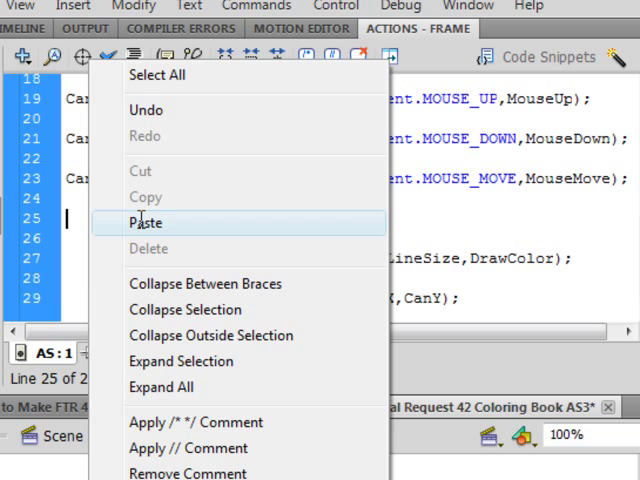
pyautogui.click(146, 222)
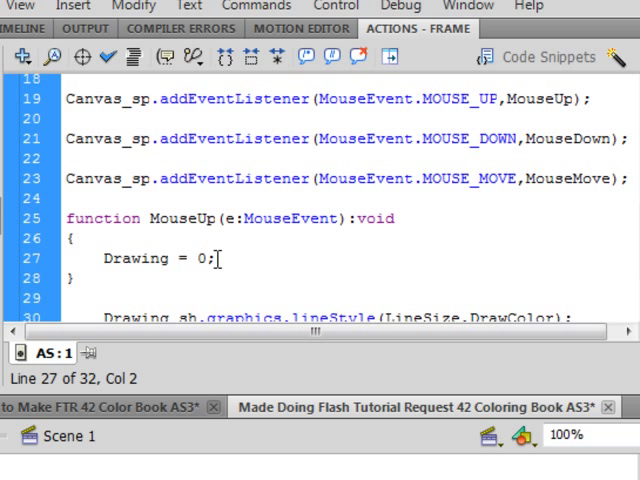
pyautogui.click(100, 258)
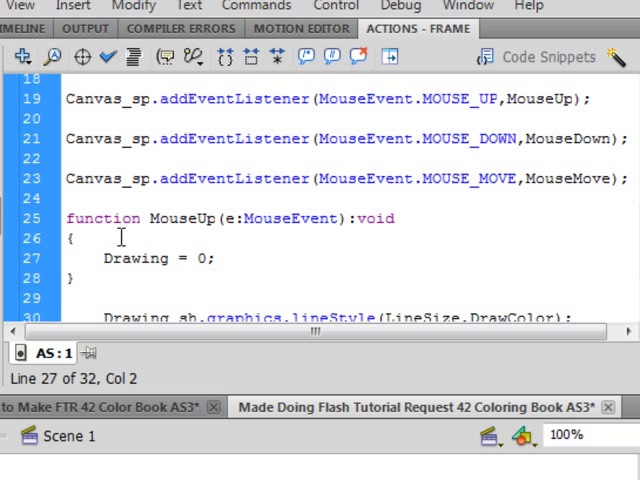
# - Enter var Drawing:Number = 1; on the empty first line of the script
pyautogui.scroll(3)
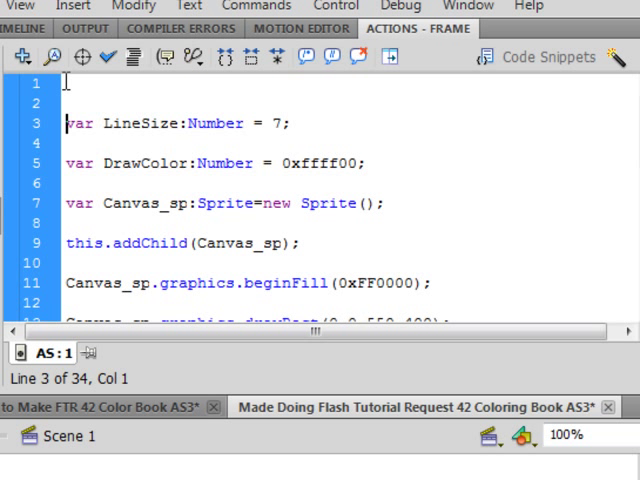
pyautogui.click(66, 85)
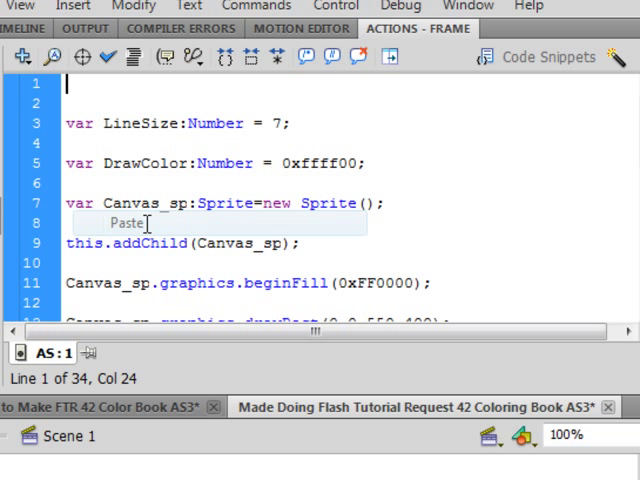
pyautogui.write('var Drawing:Number = 1;')
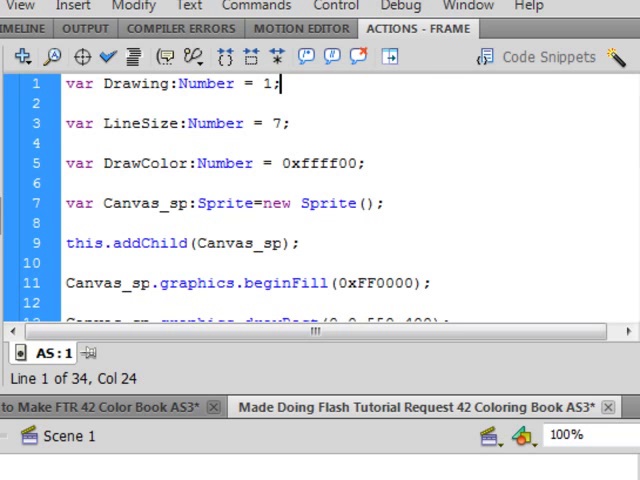
pyautogui.scroll(-3)
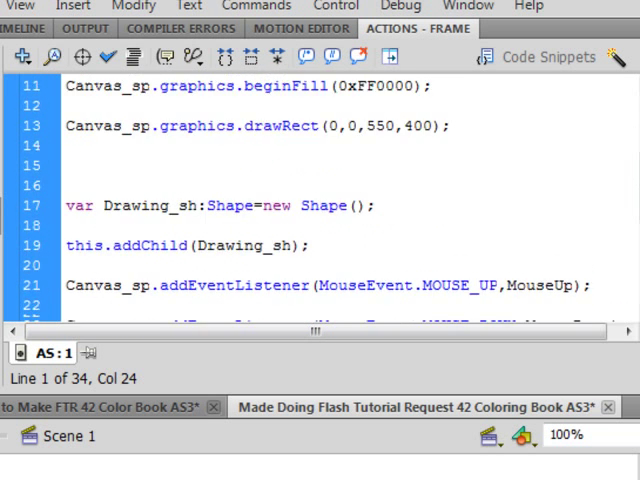
pyautogui.scroll(-3)
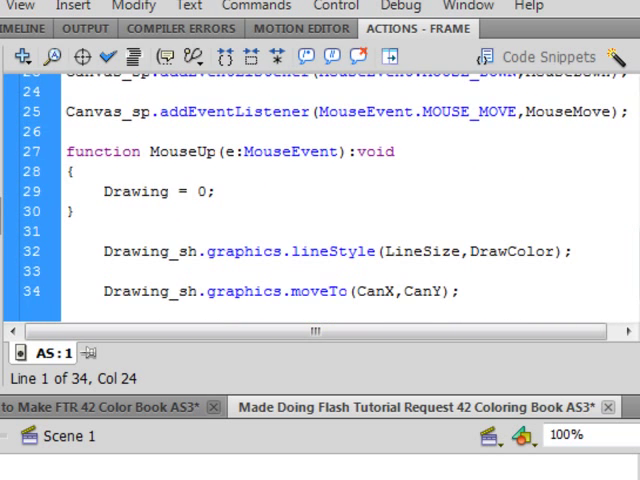
pyautogui.moveTo(472, 104)
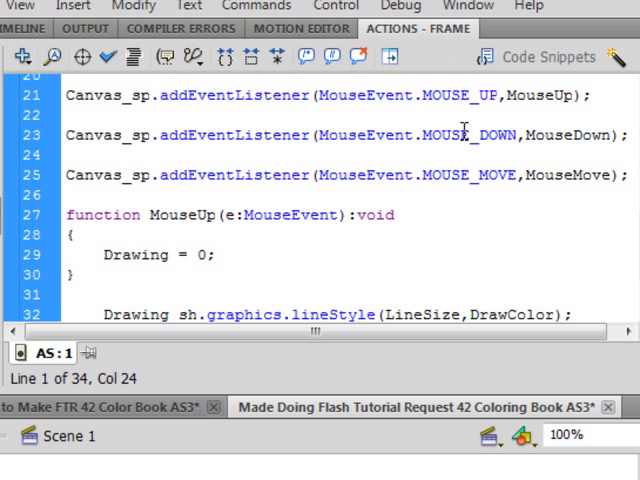
# - Locate the MouseDown function and begin editing just after its opening brace
pyautogui.scroll(-3)
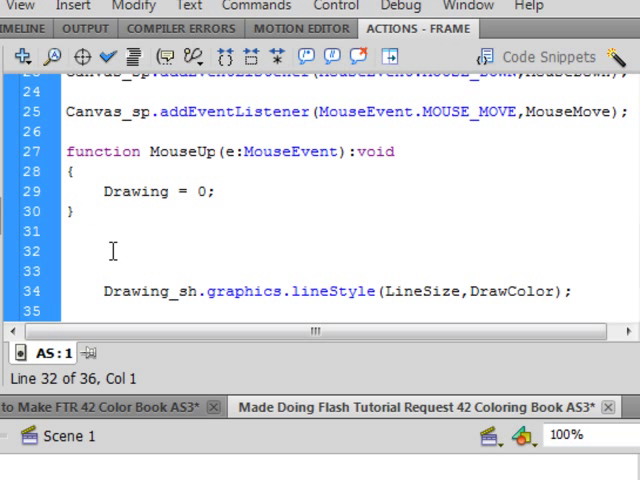
pyautogui.rightClick(110, 249)
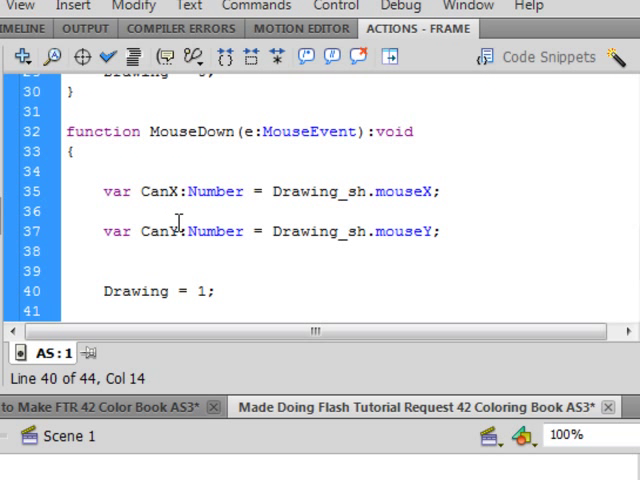
pyautogui.scroll(3)
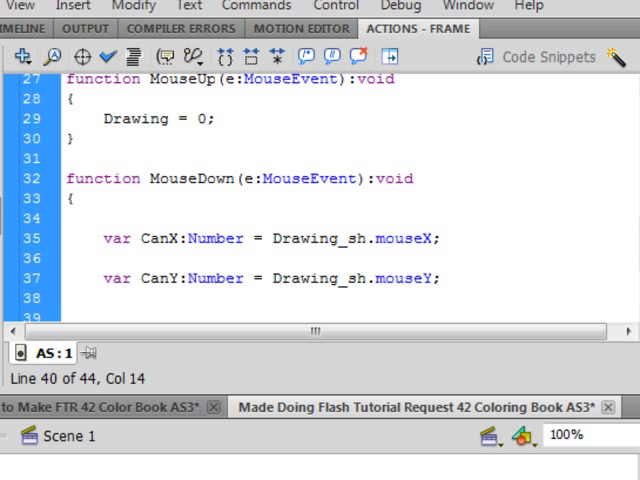
pyautogui.moveTo(120, 178)
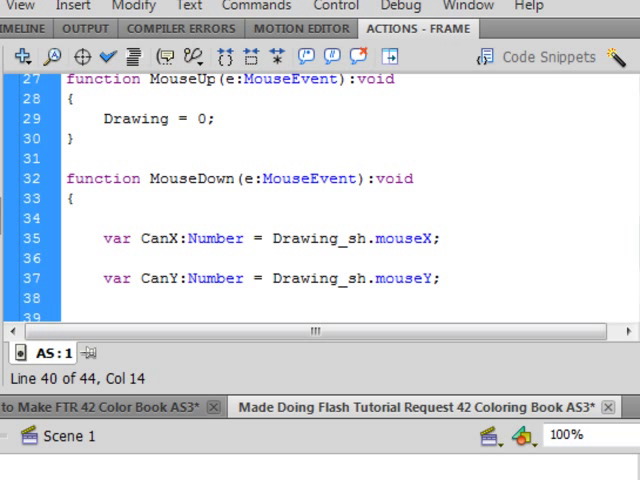
pyautogui.scroll(3)
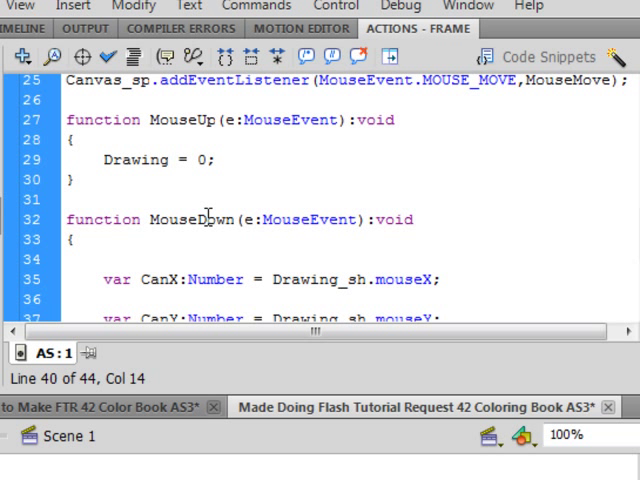
pyautogui.scroll(3)
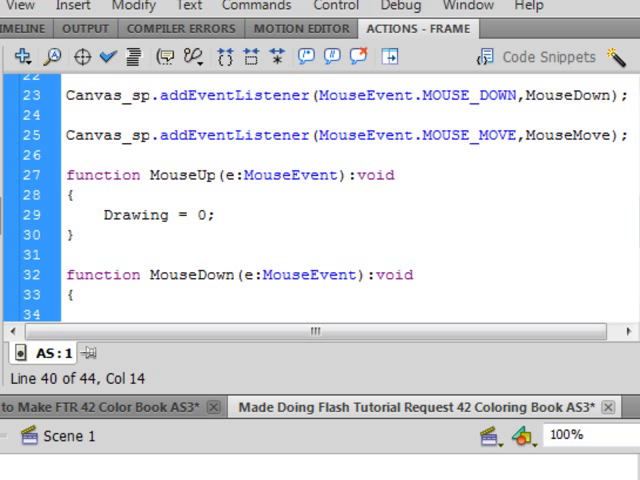
pyautogui.scroll(-3)
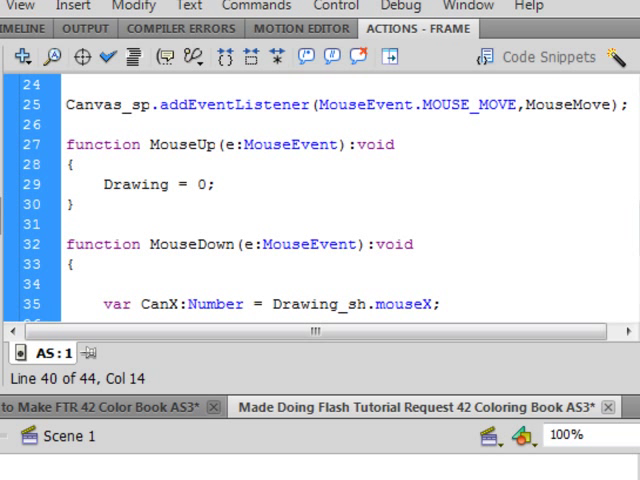
pyautogui.scroll(-3)
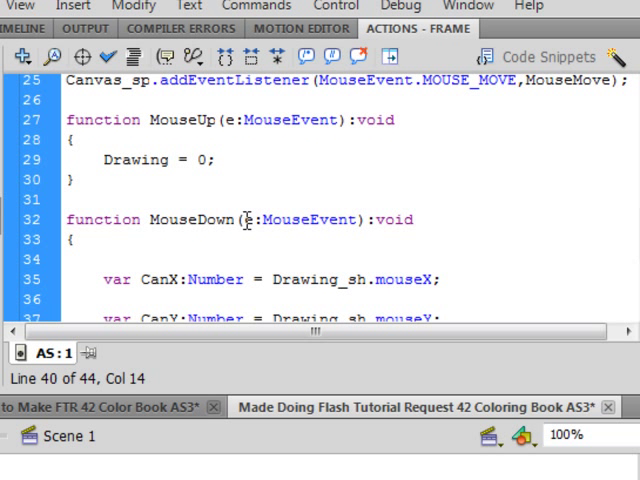
pyautogui.moveTo(262, 220)
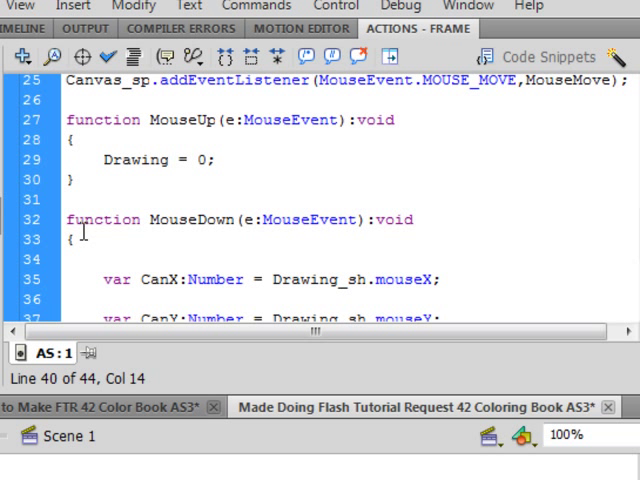
pyautogui.click(72, 240)
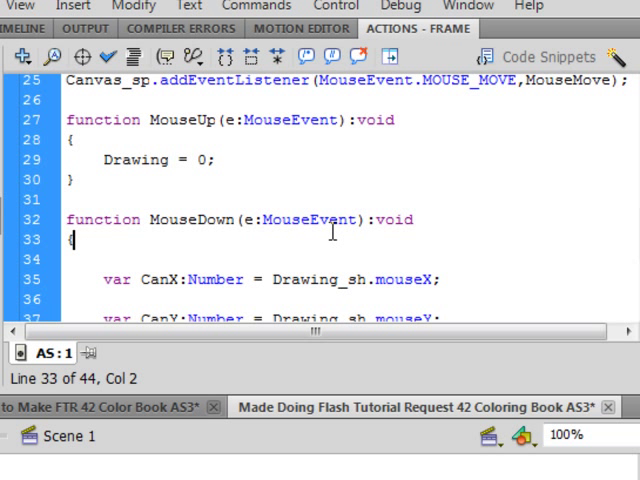
# - Close the MouseDown body with a brace after the moveTo(CanX,CanY) line and review it
pyautogui.scroll(-3)
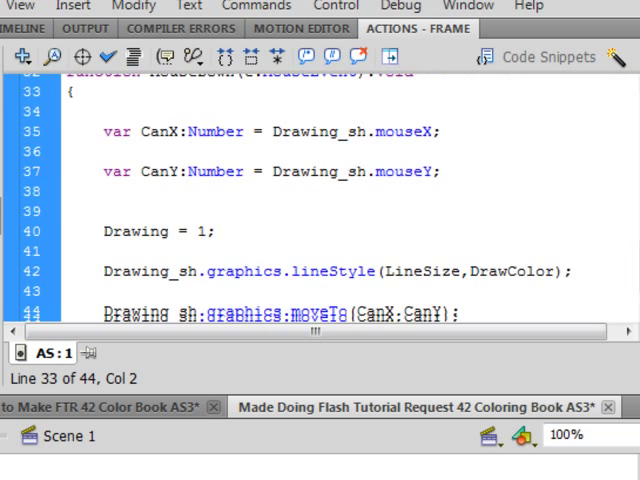
pyautogui.scroll(-3)
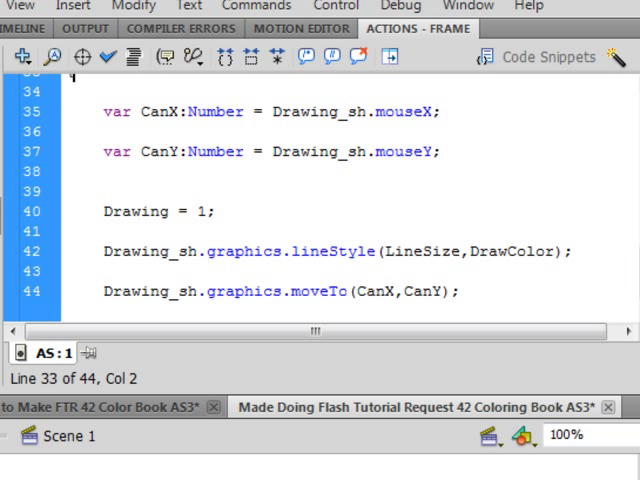
pyautogui.moveTo(380, 297)
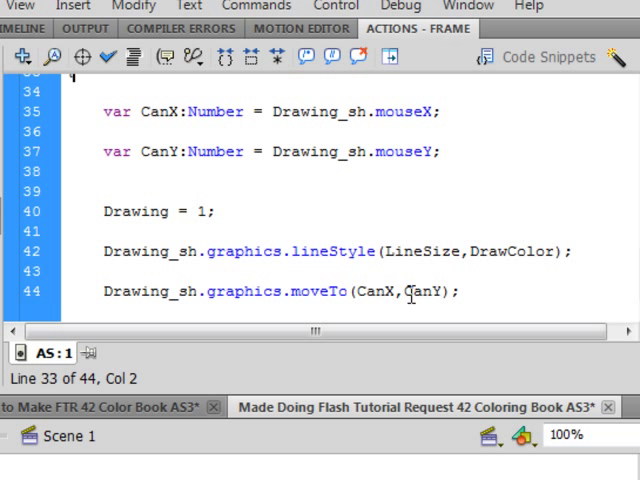
pyautogui.click(462, 291)
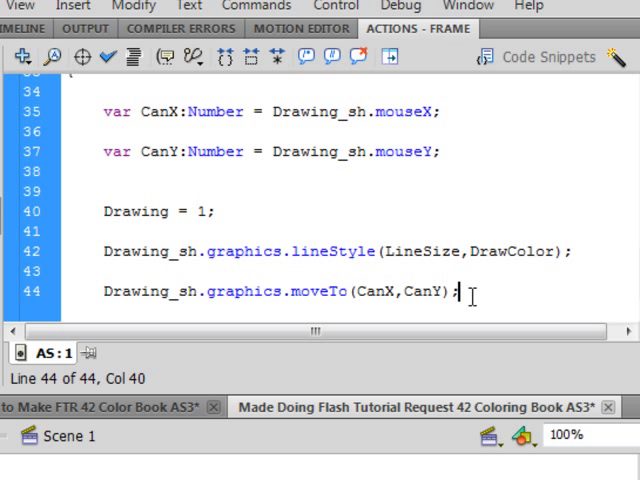
pyautogui.press('Return')
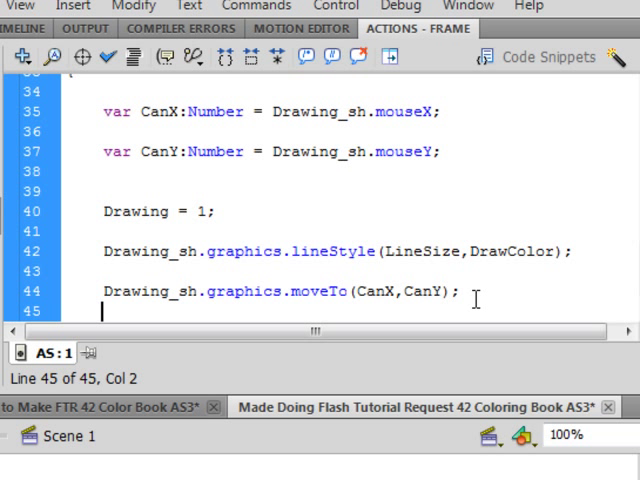
pyautogui.write('}')
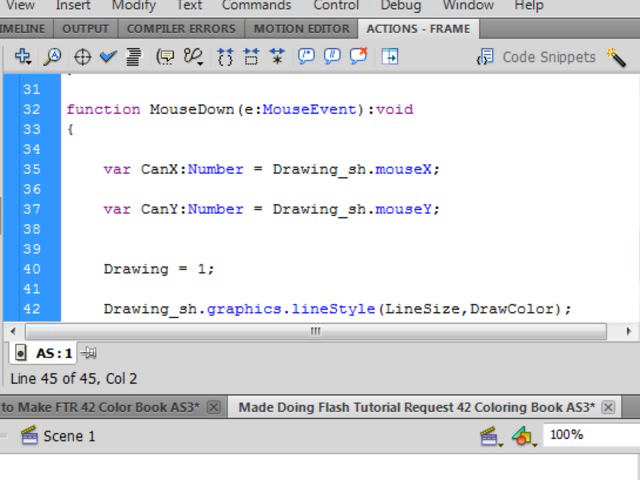
pyautogui.scroll(-3)
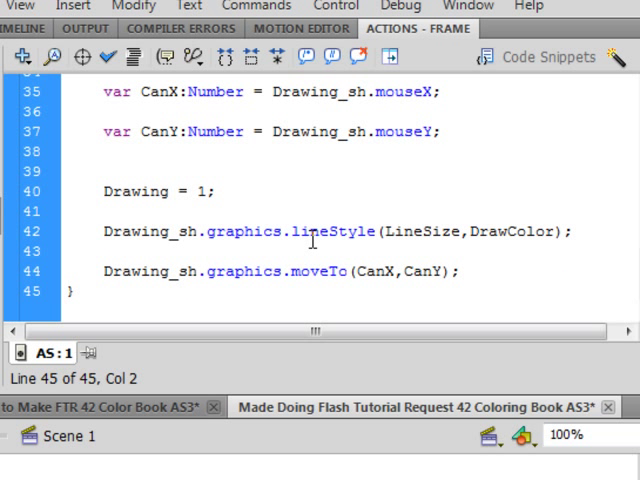
pyautogui.scroll(3)
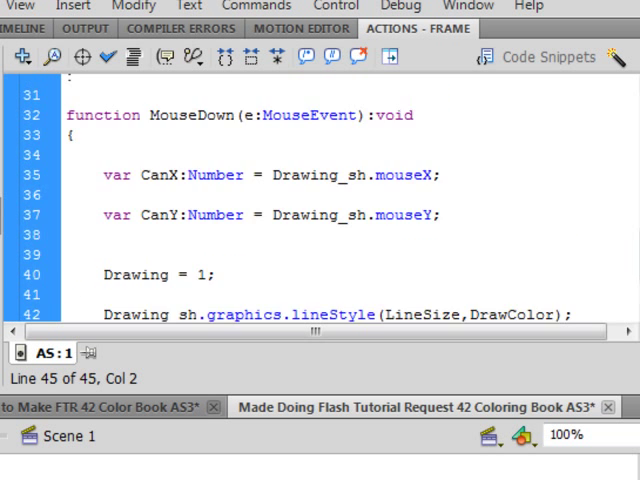
pyautogui.scroll(3)
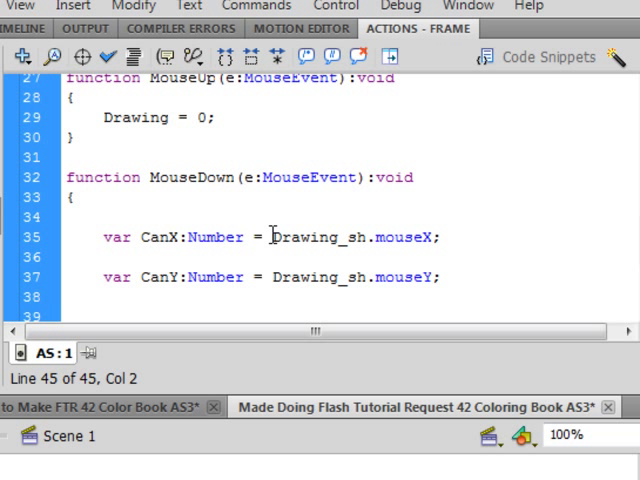
pyautogui.moveTo(361, 237)
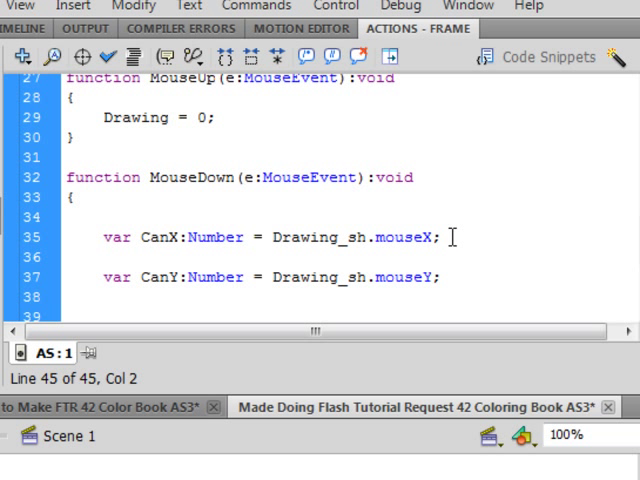
pyautogui.tripleClick(270, 237)
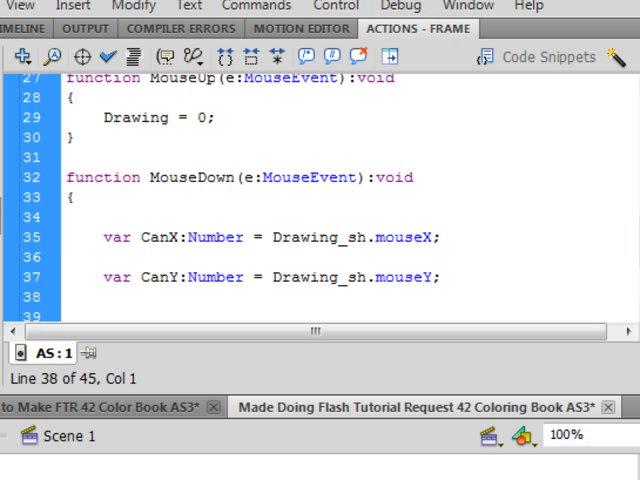
pyautogui.scroll(-3)
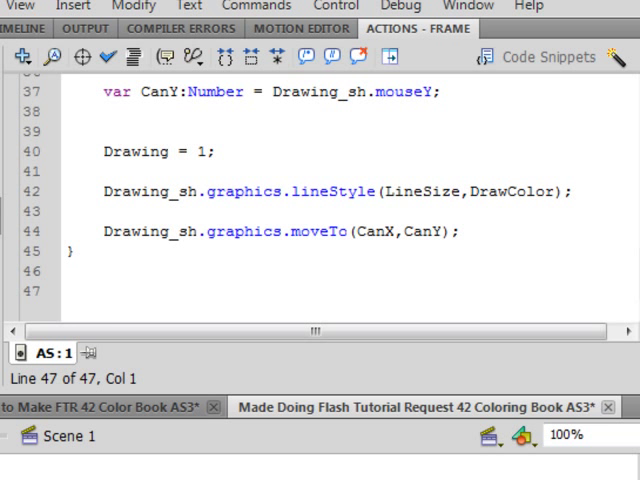
pyautogui.scroll(3)
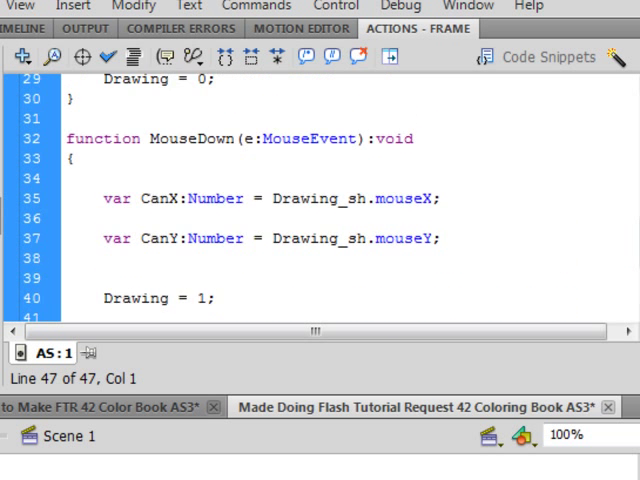
pyautogui.scroll(3)
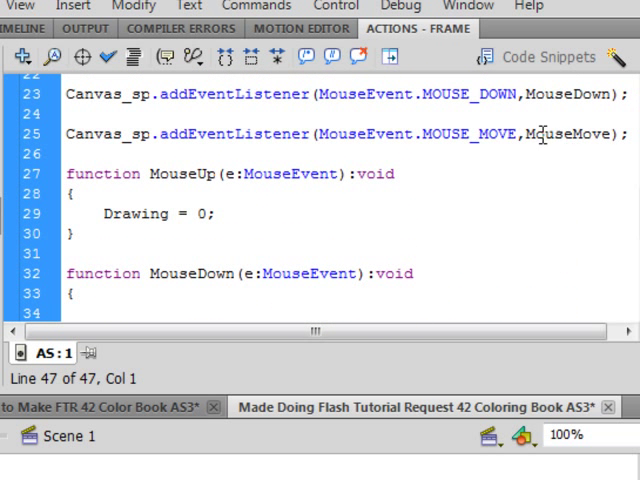
pyautogui.scroll(-3)
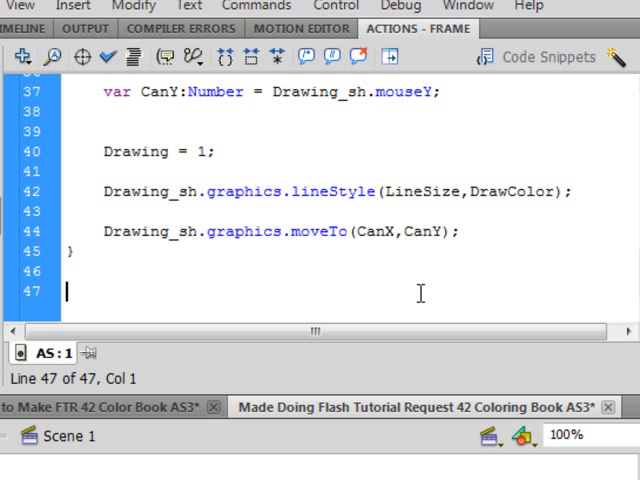
# - Paste the MouseMove function below the MouseDown function
pyautogui.click(78, 252)
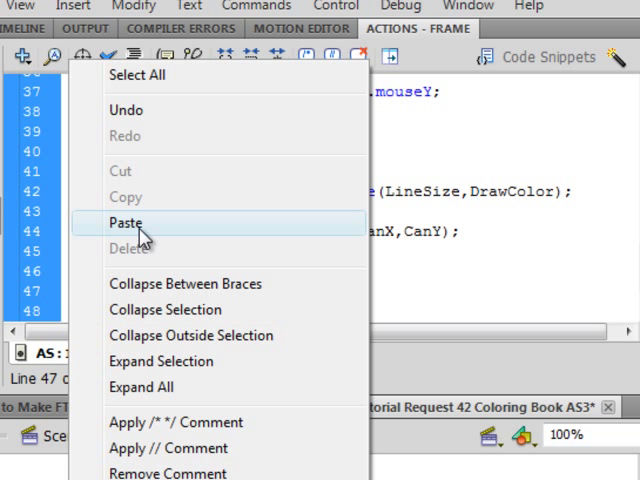
pyautogui.click(123, 222)
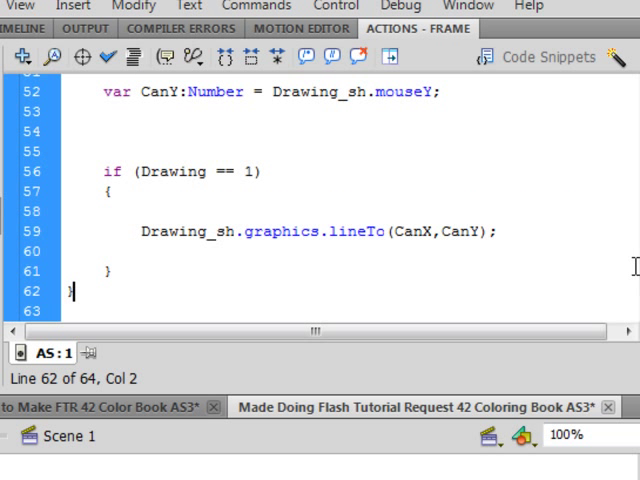
pyautogui.scroll(3)
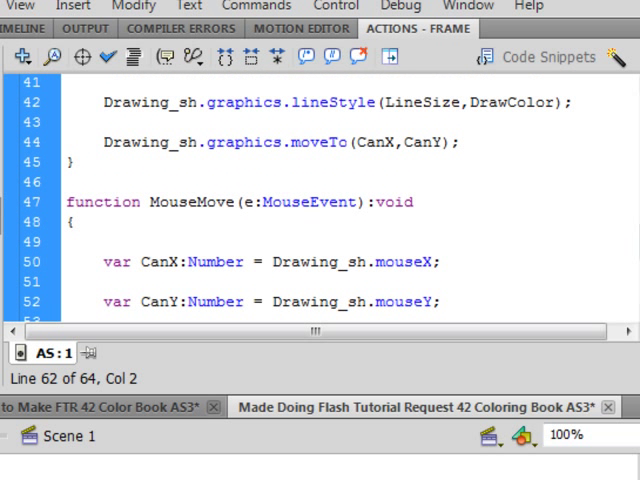
pyautogui.click(143, 202)
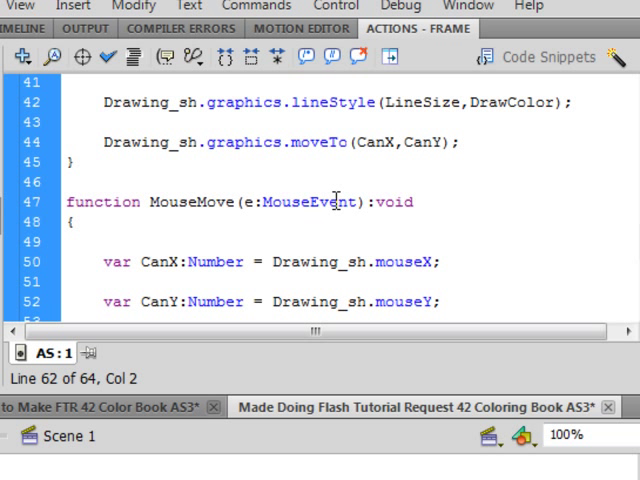
pyautogui.moveTo(420, 201)
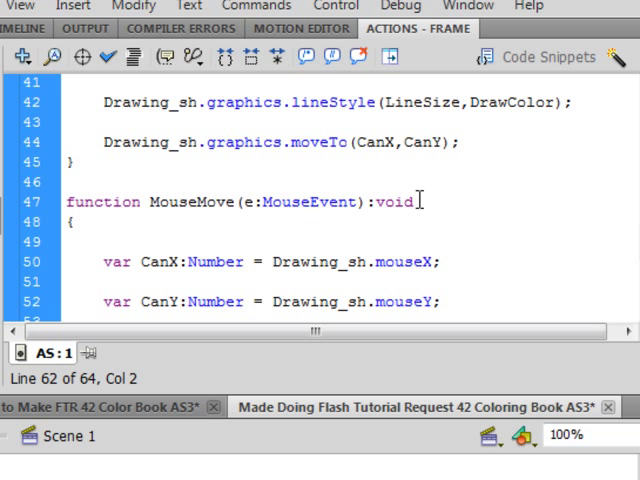
# - Review the if (Drawing == 1) lineTo block, then open the Control menu
pyautogui.scroll(-3)
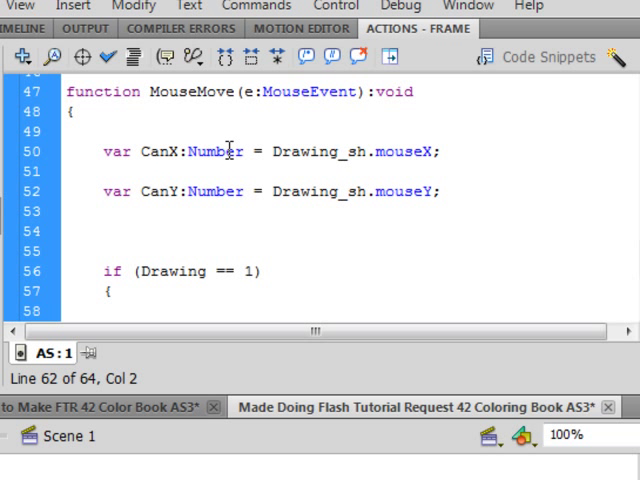
pyautogui.moveTo(343, 152)
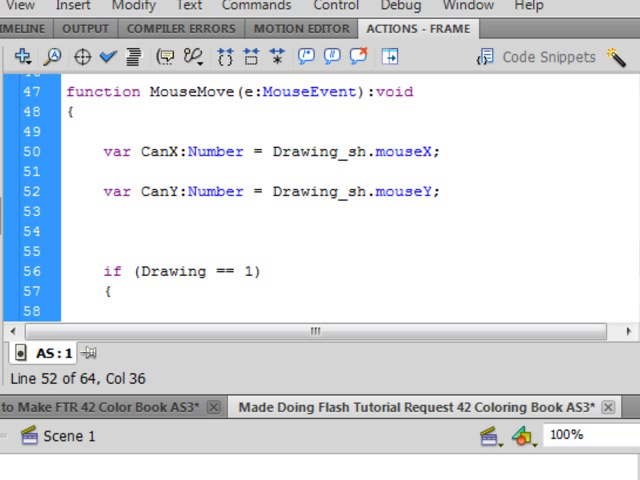
pyautogui.scroll(-3)
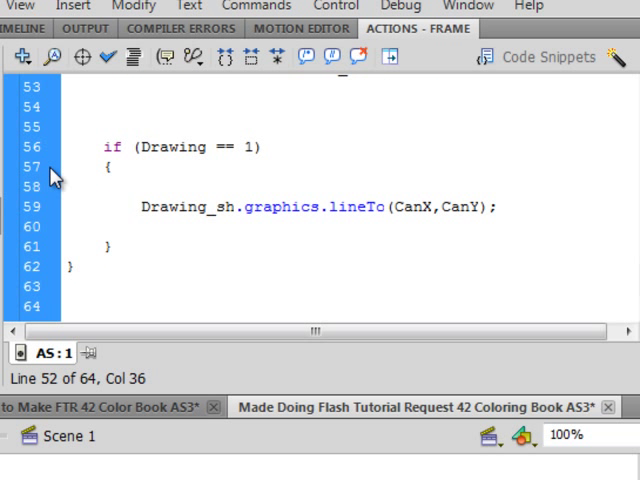
pyautogui.moveTo(85, 150)
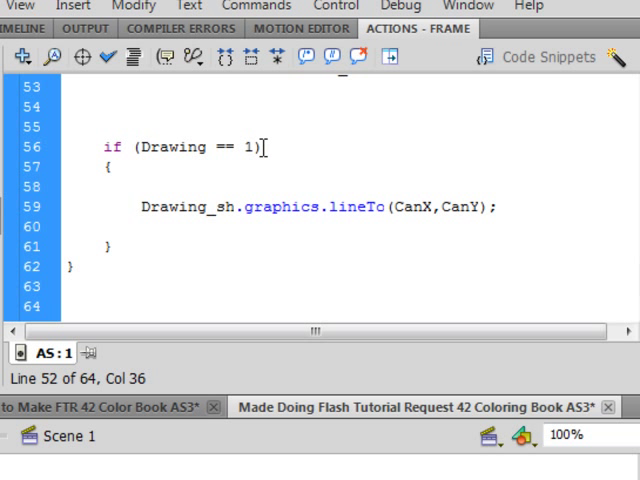
pyautogui.click(258, 147)
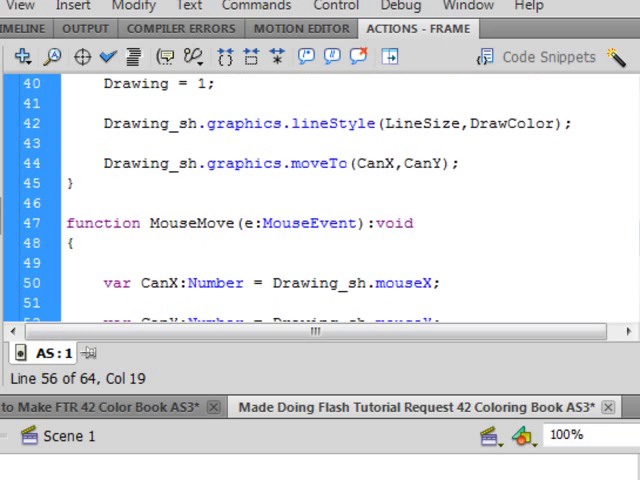
pyautogui.scroll(3)
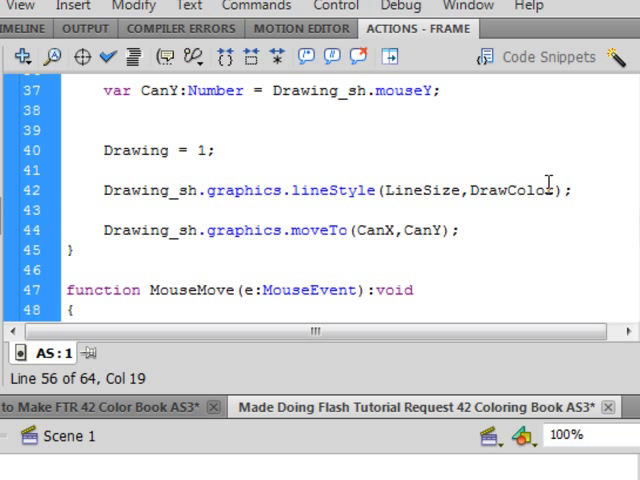
pyautogui.scroll(3)
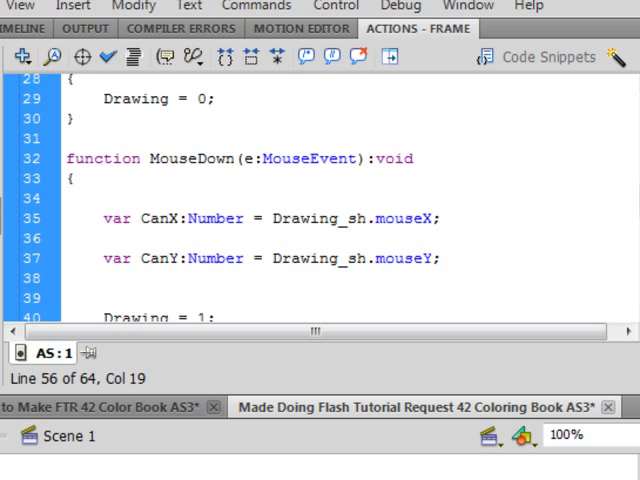
pyautogui.scroll(3)
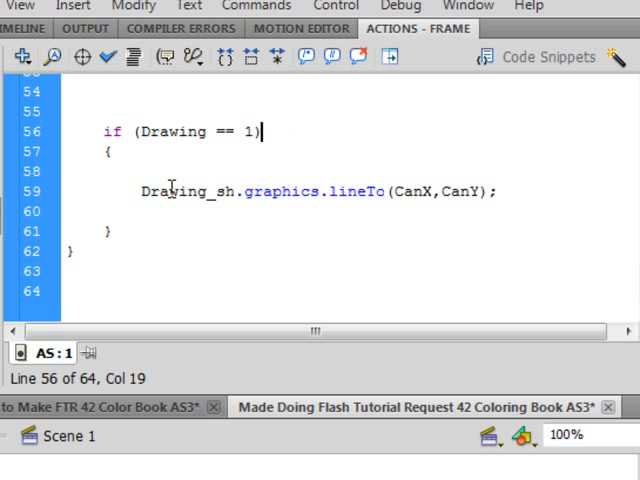
pyautogui.moveTo(165, 192)
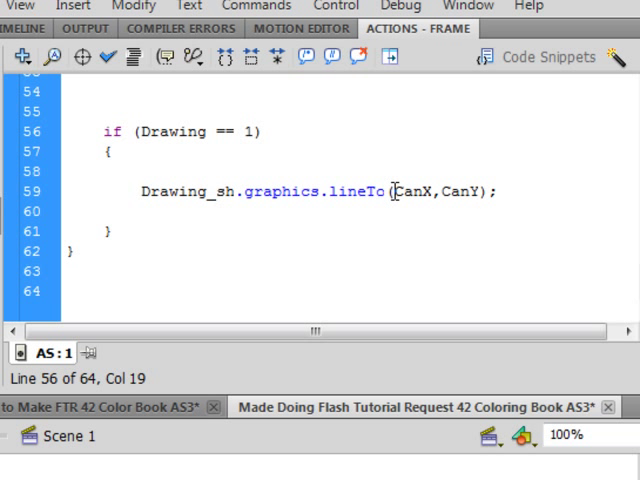
pyautogui.click(261, 131)
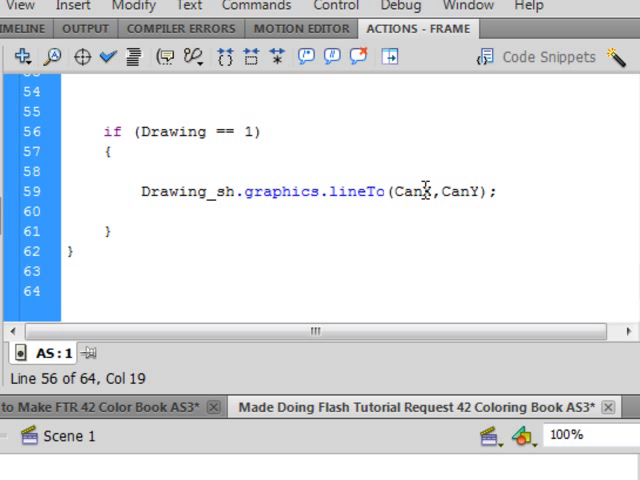
pyautogui.click(260, 131)
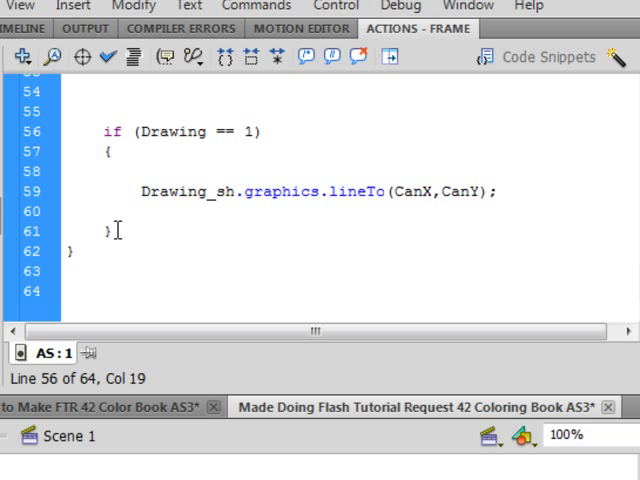
pyautogui.moveTo(68, 250)
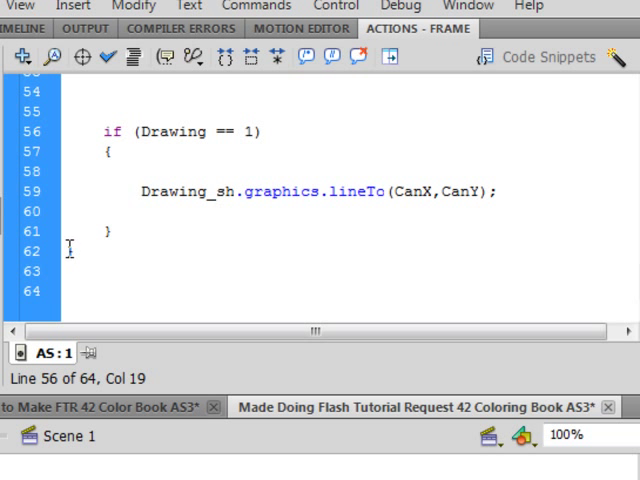
pyautogui.scroll(3)
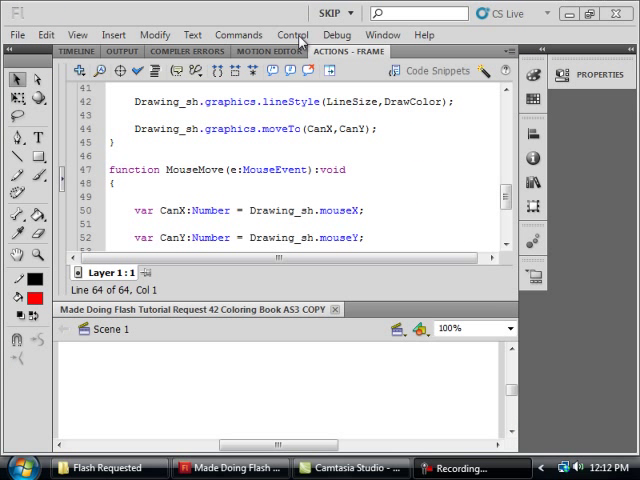
pyautogui.click(292, 34)
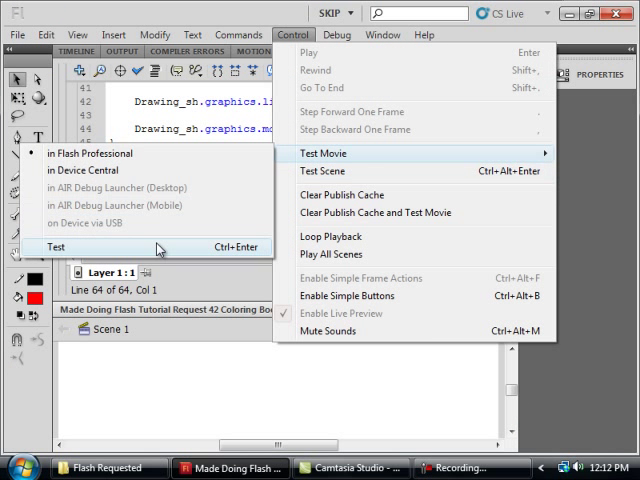